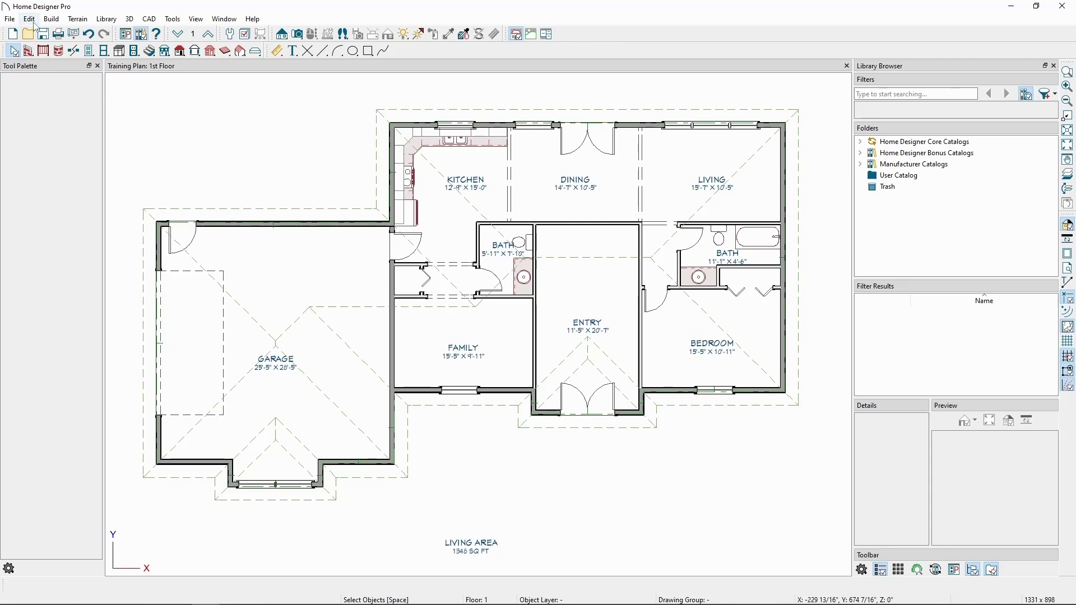
Step: Open Edit > Default Settings, expand Floors and Rooms and select Floor/Ceiling Platform
left_click(28, 19)
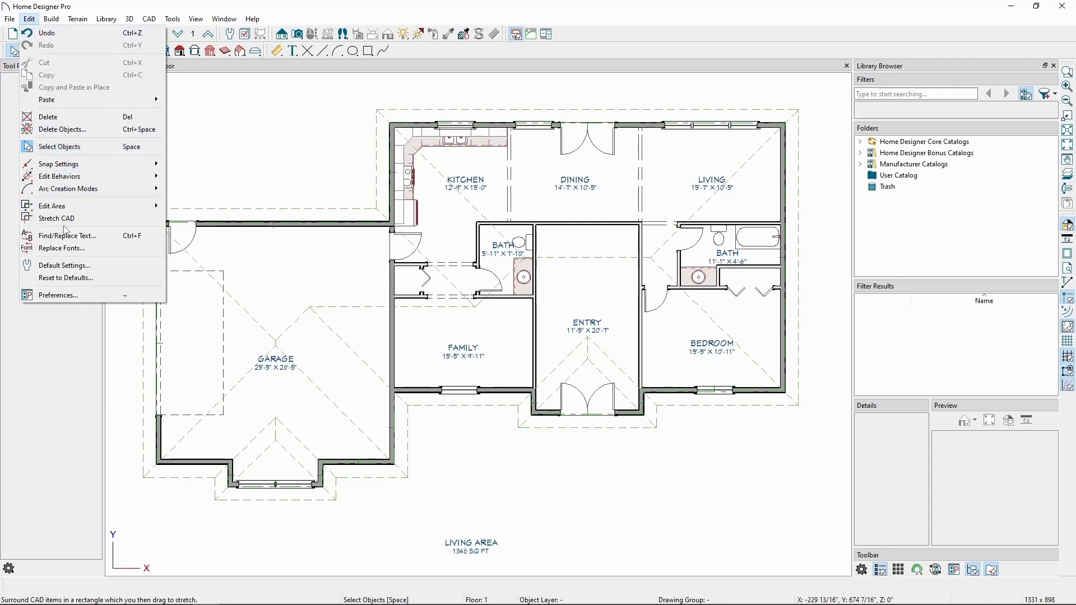
mouse_move(64, 266)
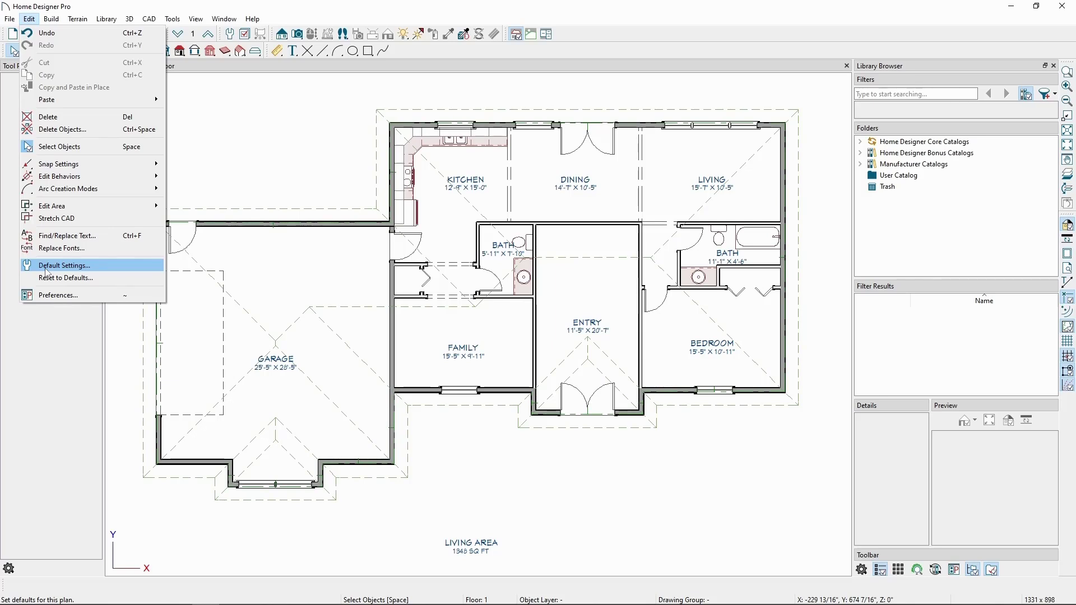
left_click(64, 266)
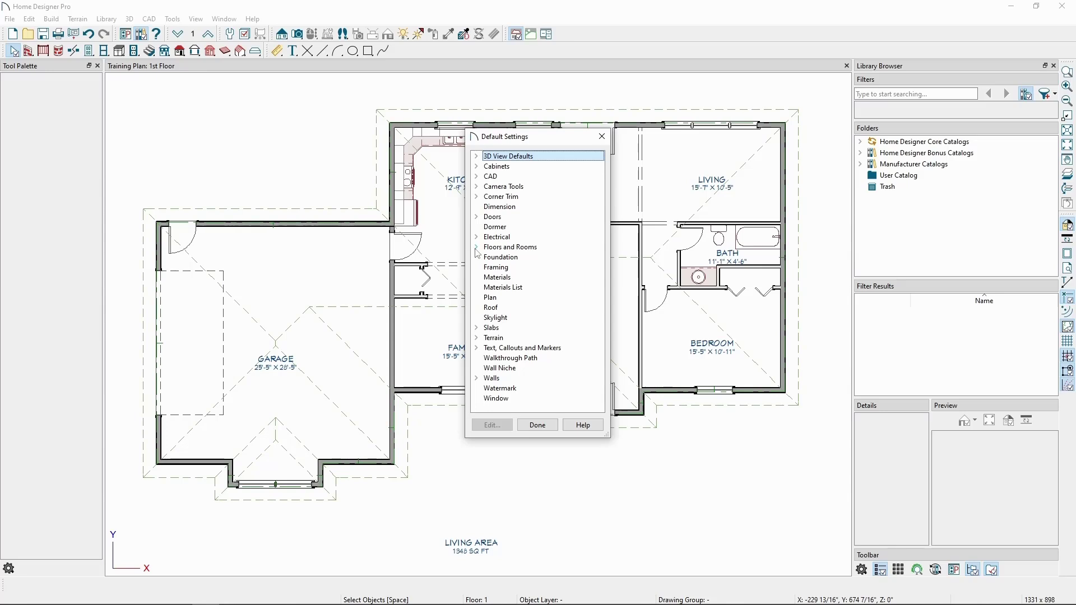
left_click(477, 246)
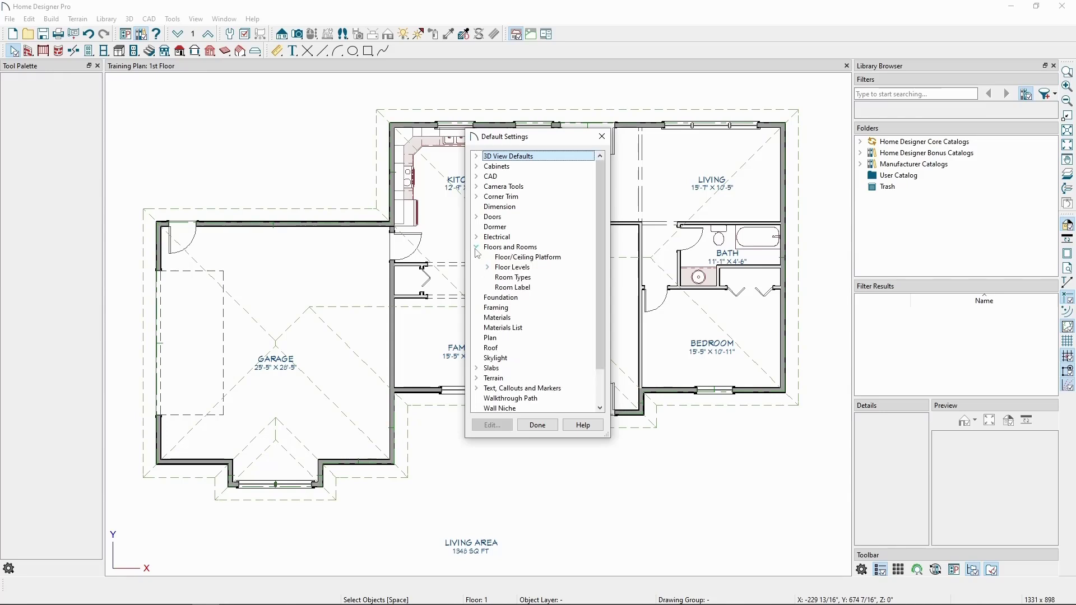
left_click(526, 257)
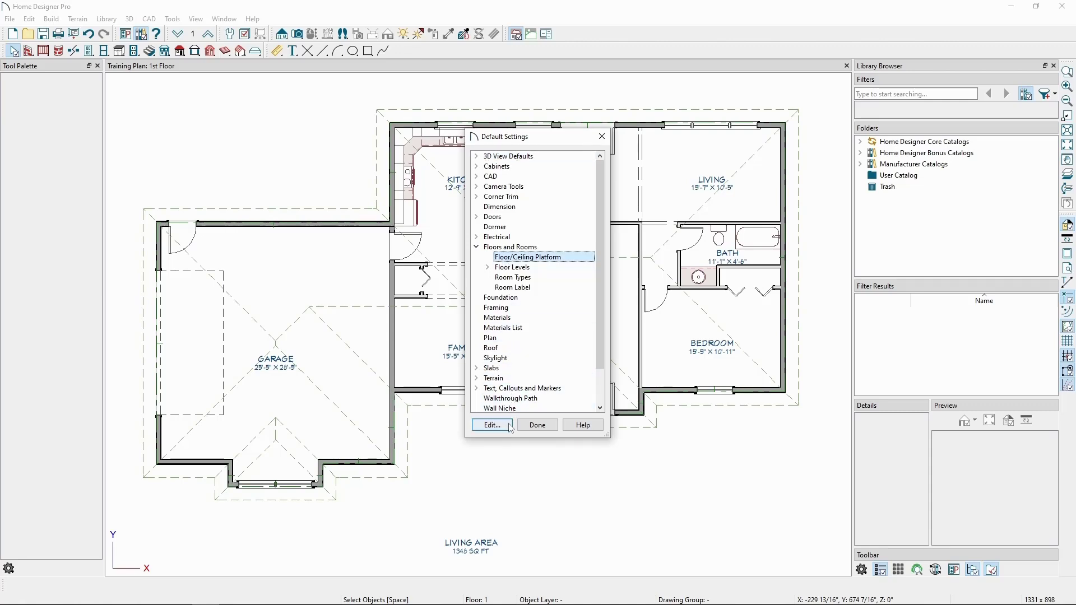
Step: Open Floor/Ceiling Platform Defaults and review the single 5 1/2" fir ceiling structure layer
left_click(490, 425)
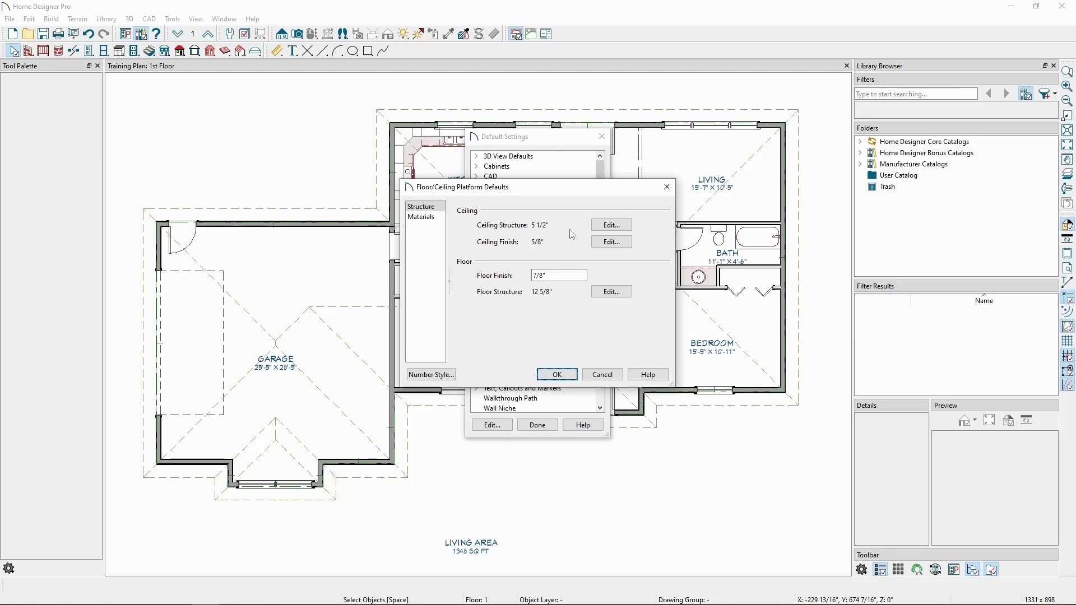
left_click(609, 224)
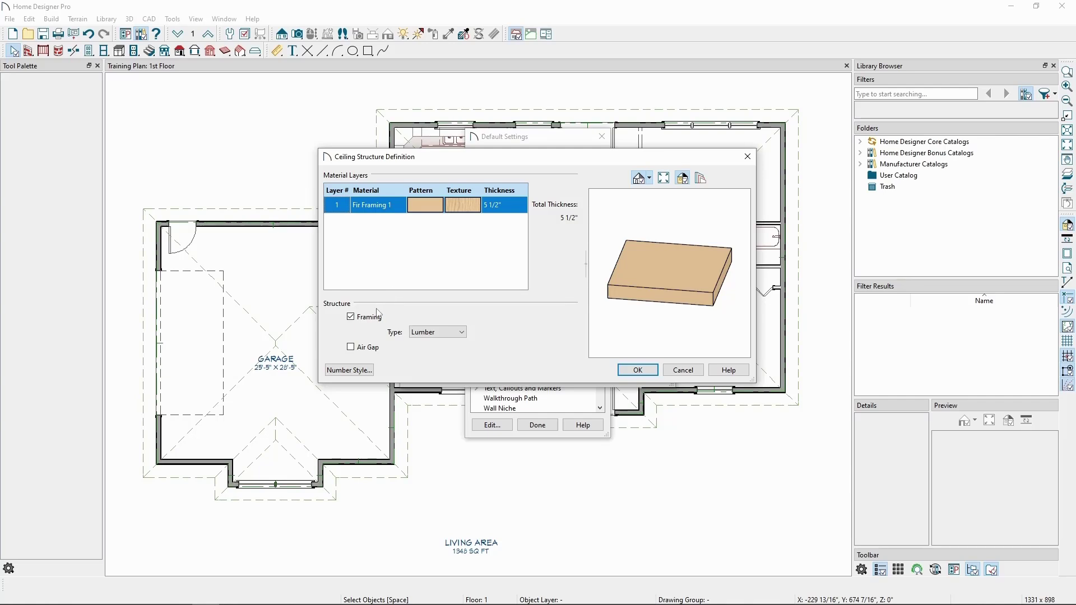
mouse_move(382, 309)
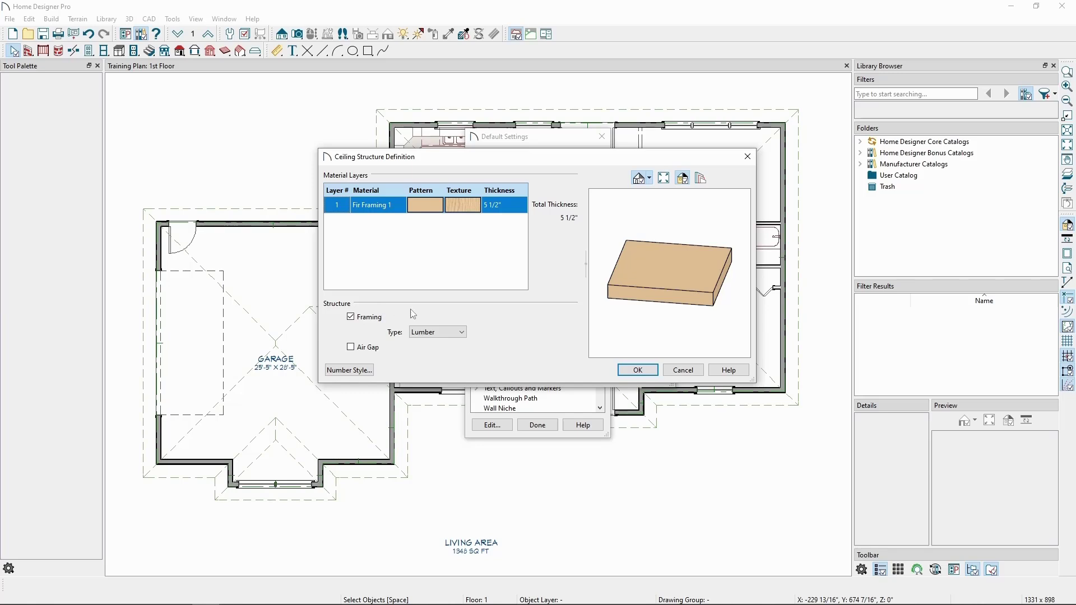
left_click(636, 370)
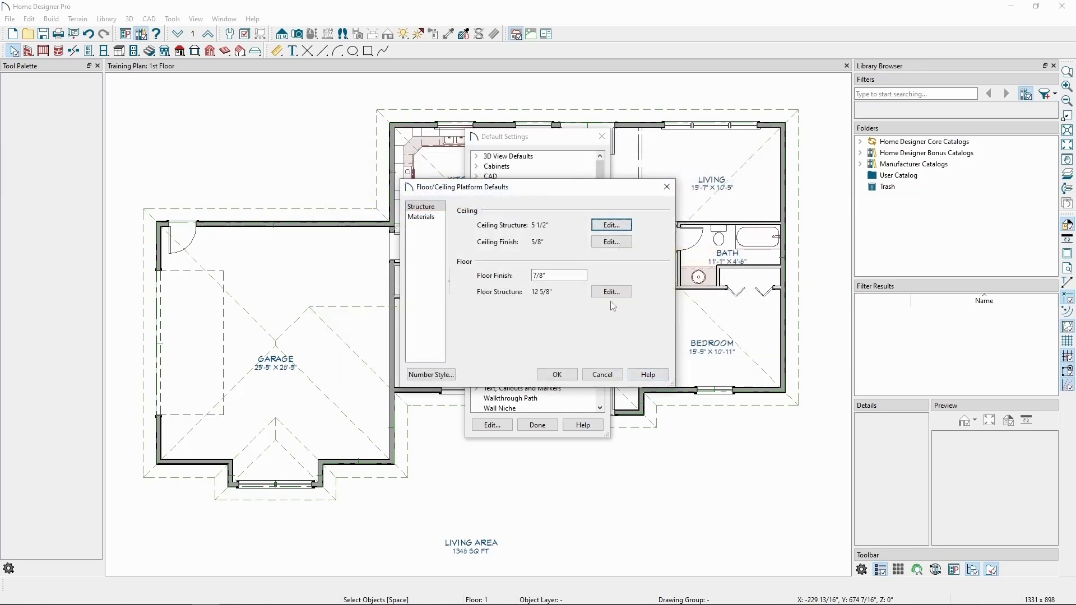
Step: Set the 12 5/8" floor structure's fir framing layer to I-Joist and confirm it
left_click(609, 292)
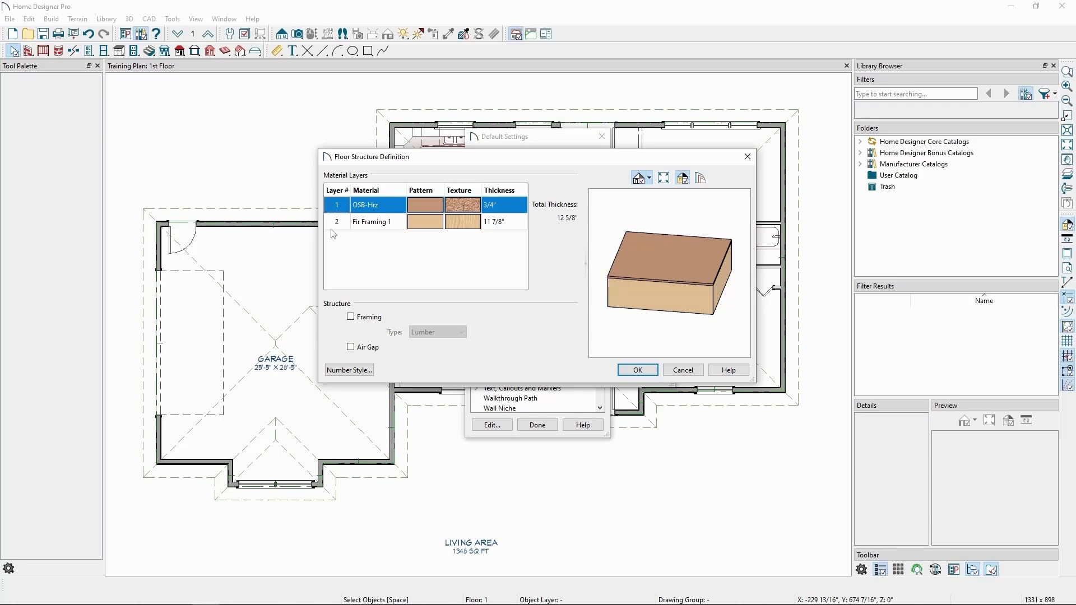
mouse_move(334, 247)
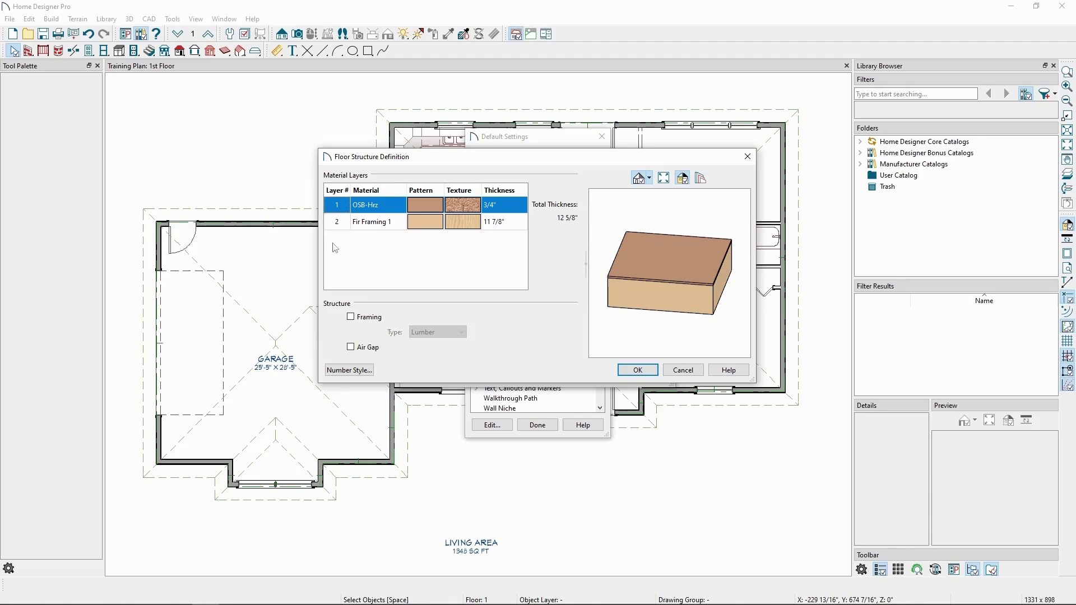
mouse_move(337, 318)
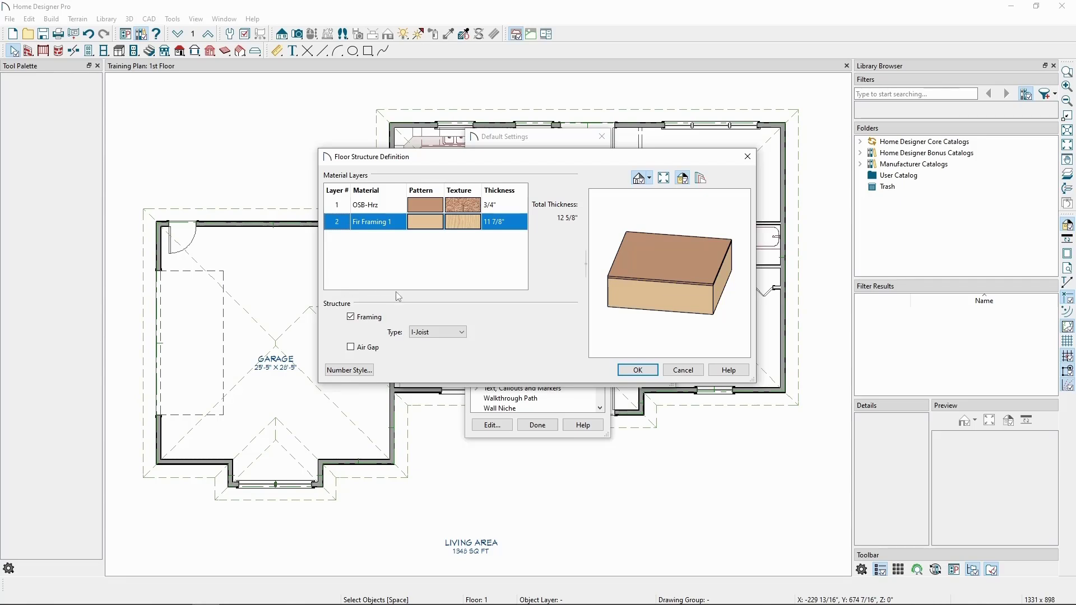
mouse_move(456, 307)
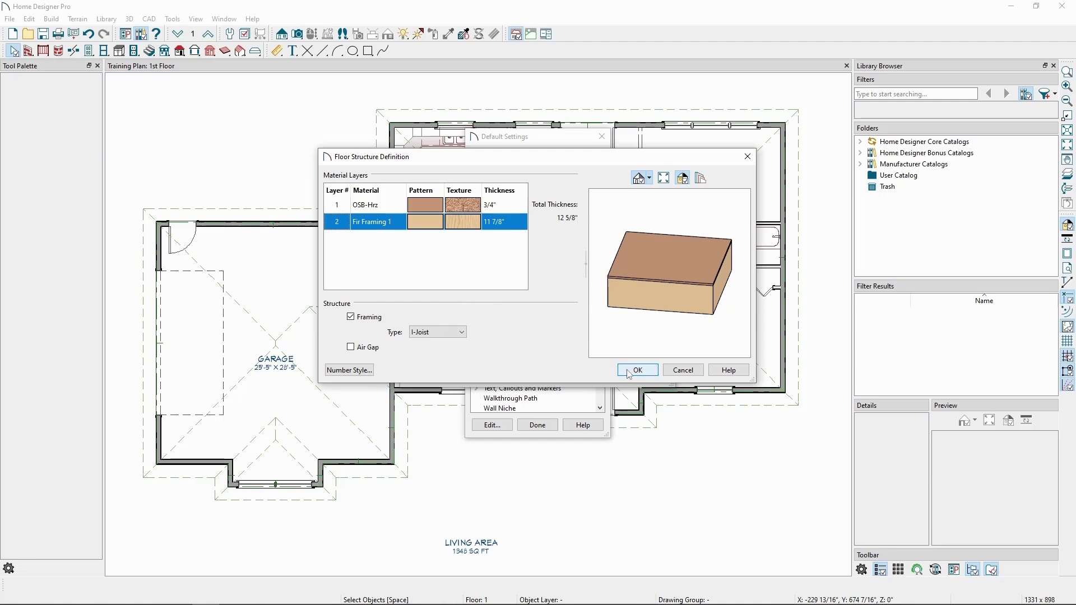
left_click(636, 370)
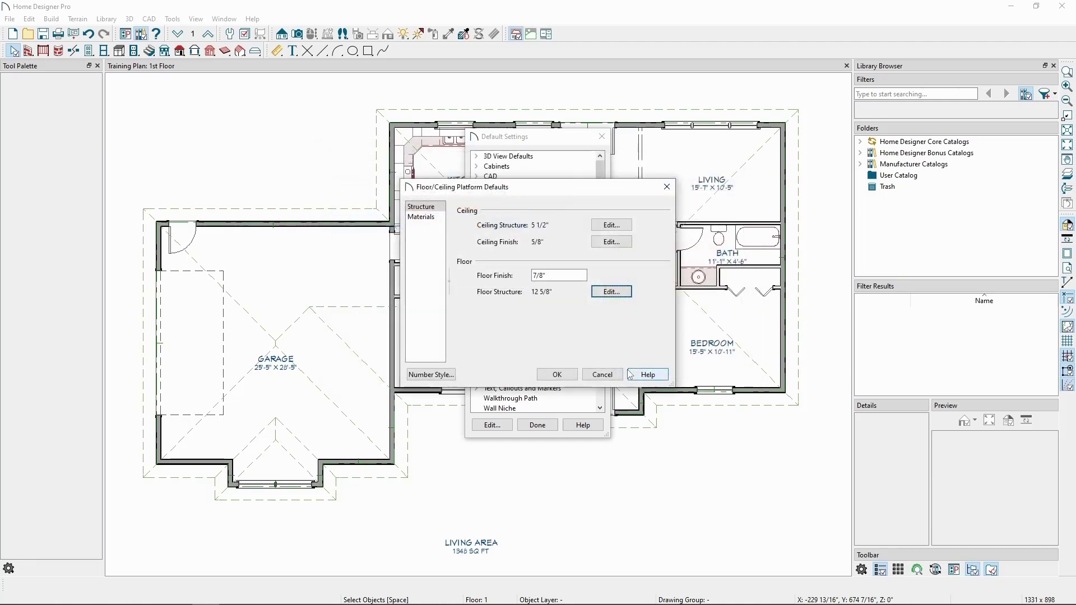
mouse_move(570, 355)
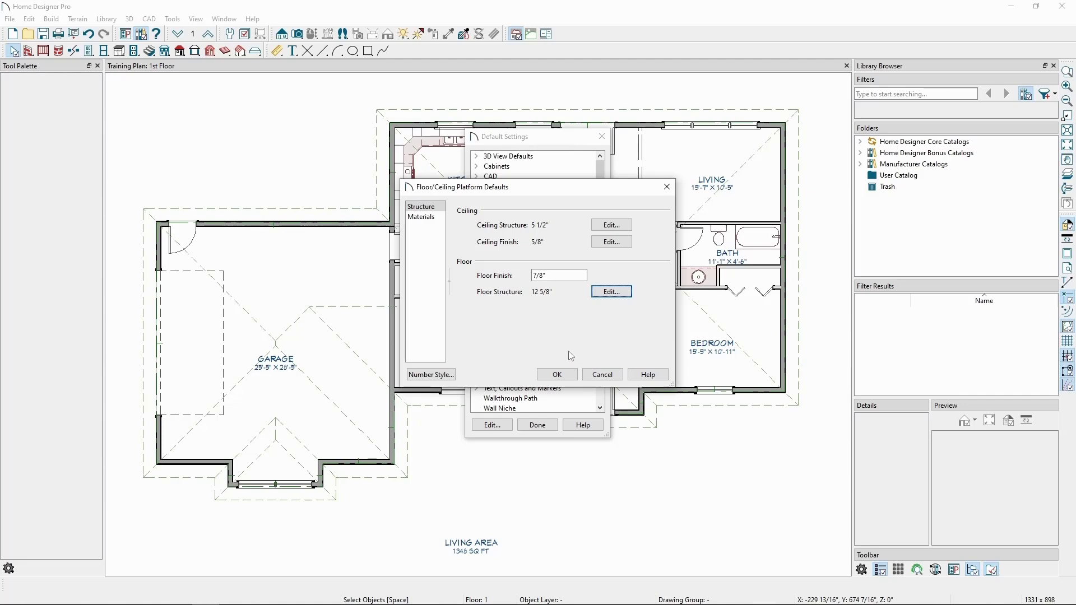
mouse_move(560, 365)
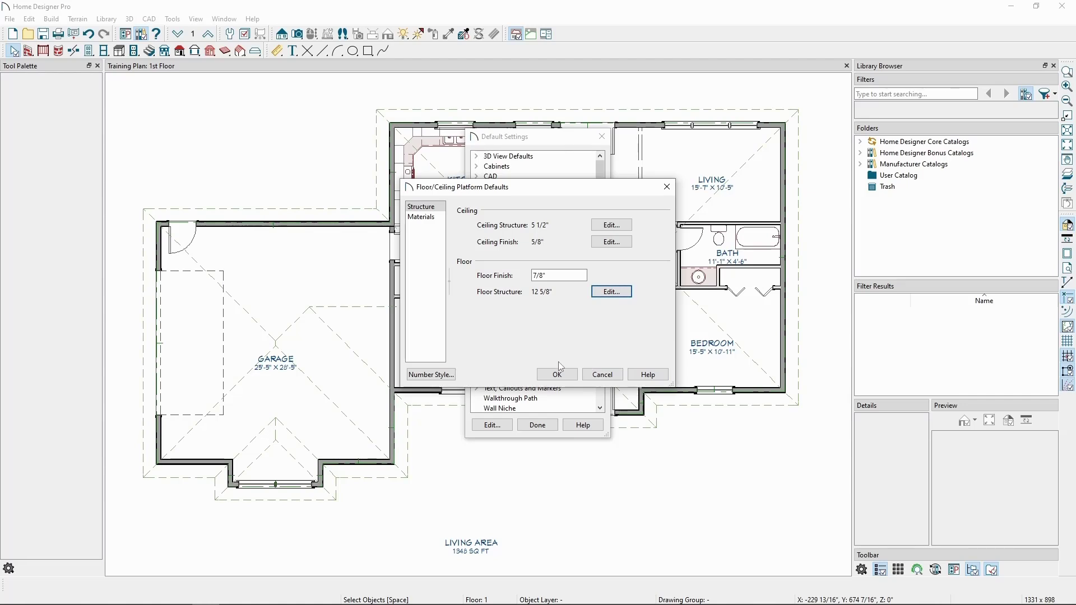
Step: Accept the platform defaults and open Framing Defaults on the 1st floor panel (16" joist spacing, LVL rims)
left_click(557, 375)
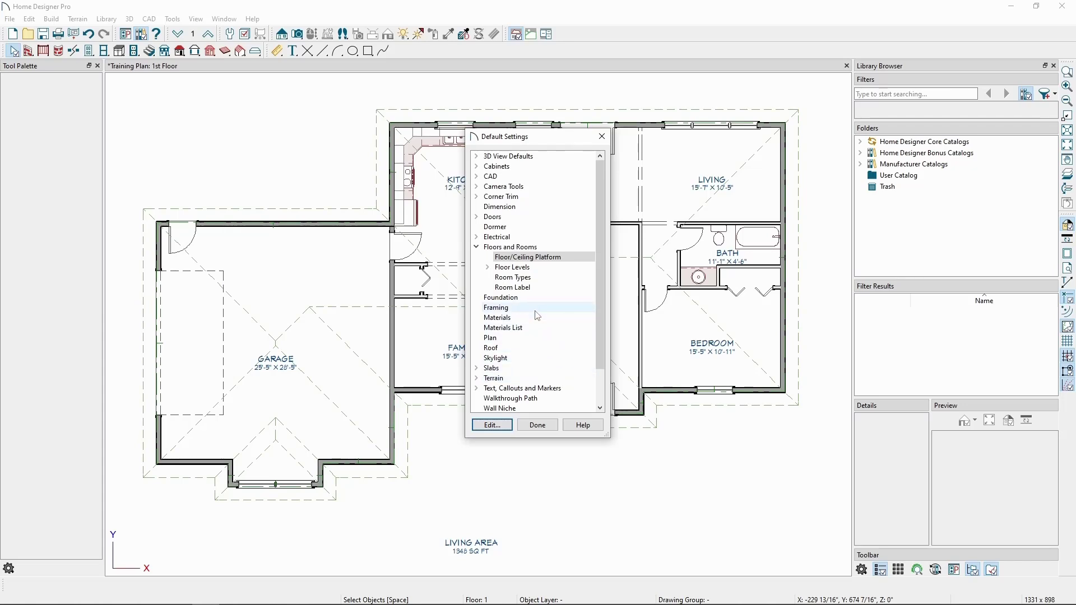
left_click(496, 307)
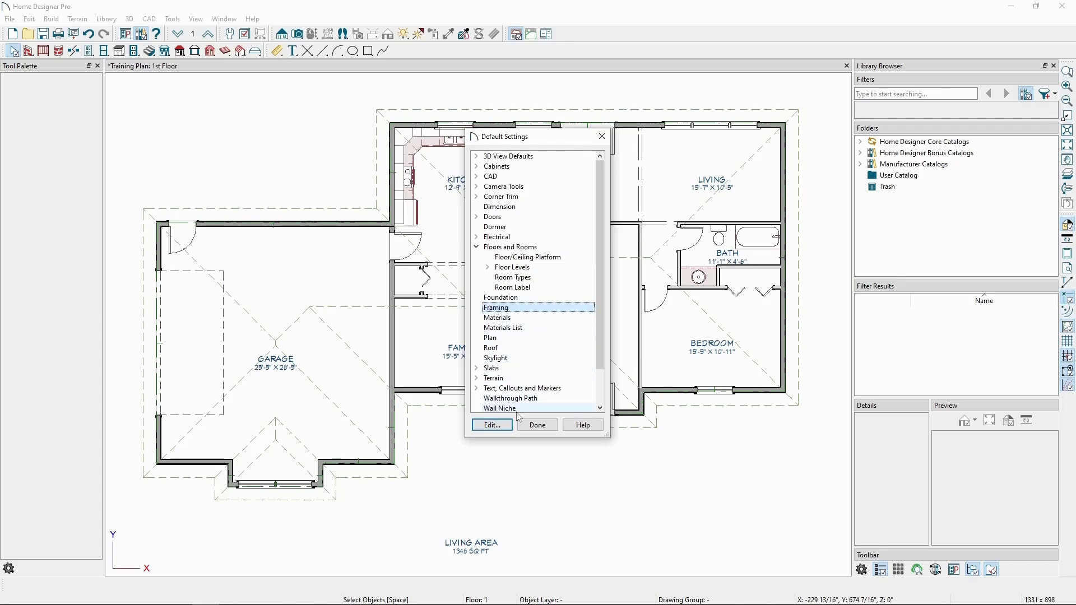
left_click(490, 424)
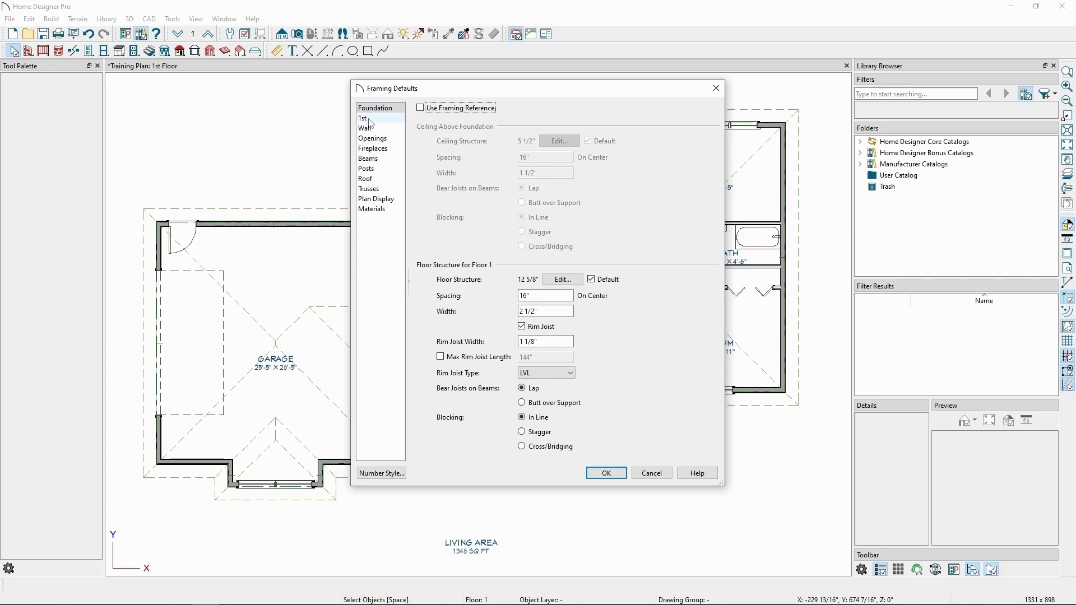
left_click(362, 117)
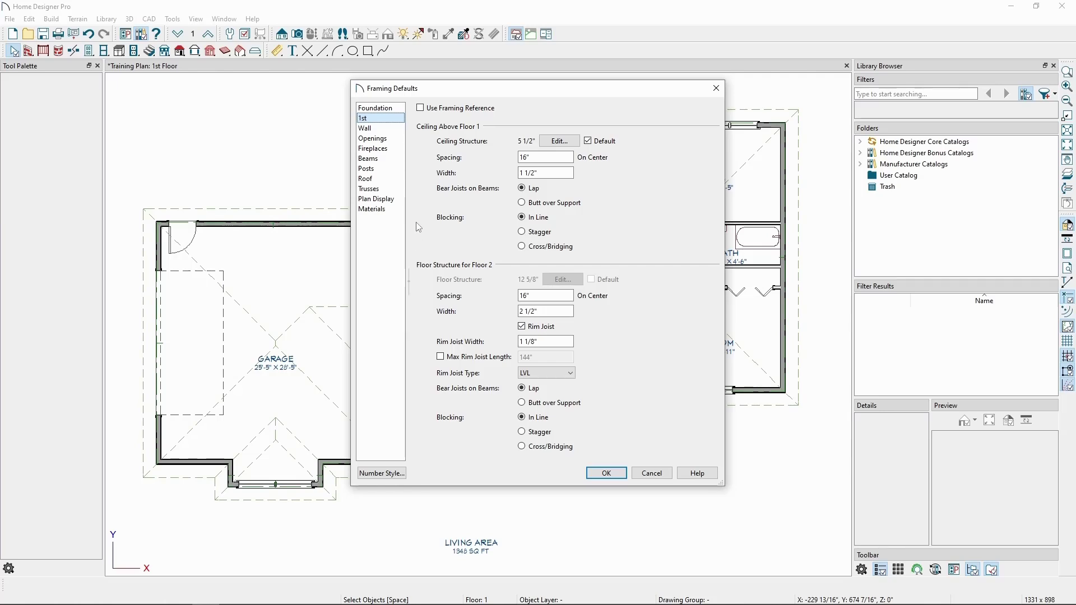
mouse_move(553, 293)
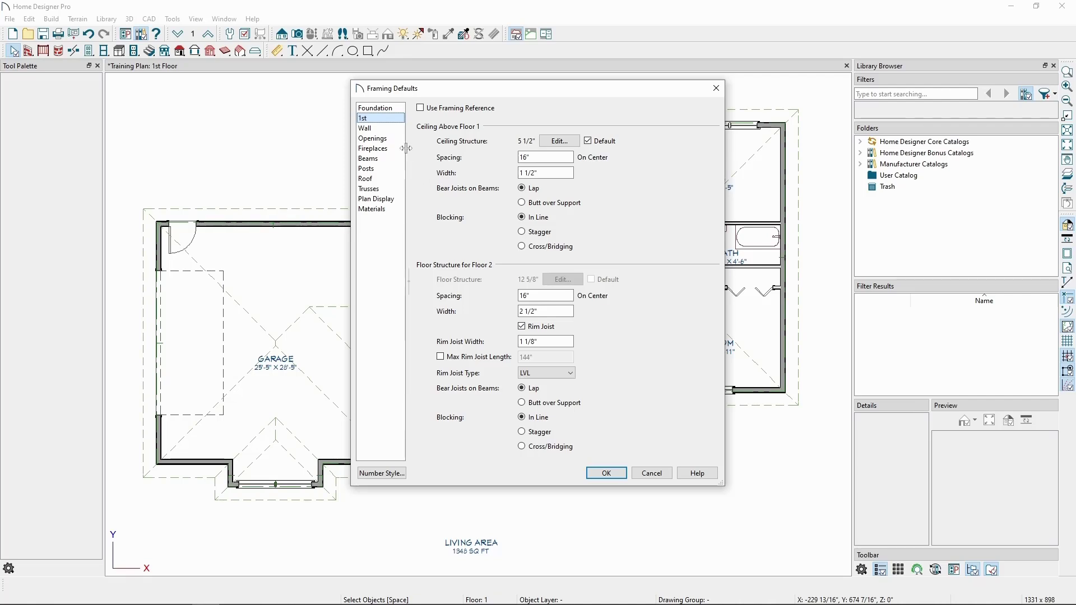
Step: Review the Wall (16" studs), Roof (24" rafters) and Trusses framing panels
left_click(365, 128)
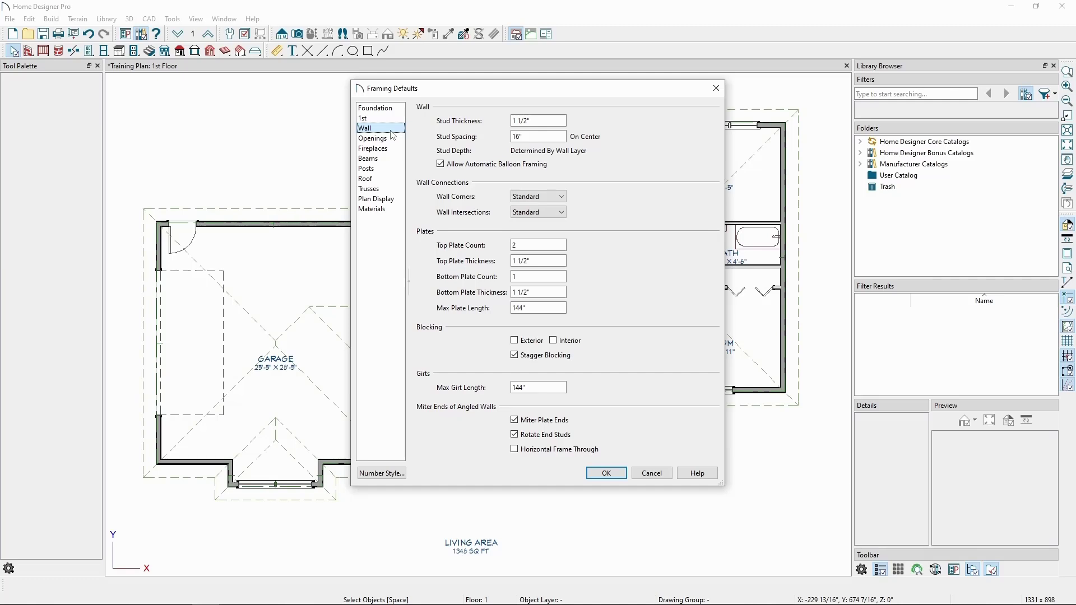
mouse_move(391, 134)
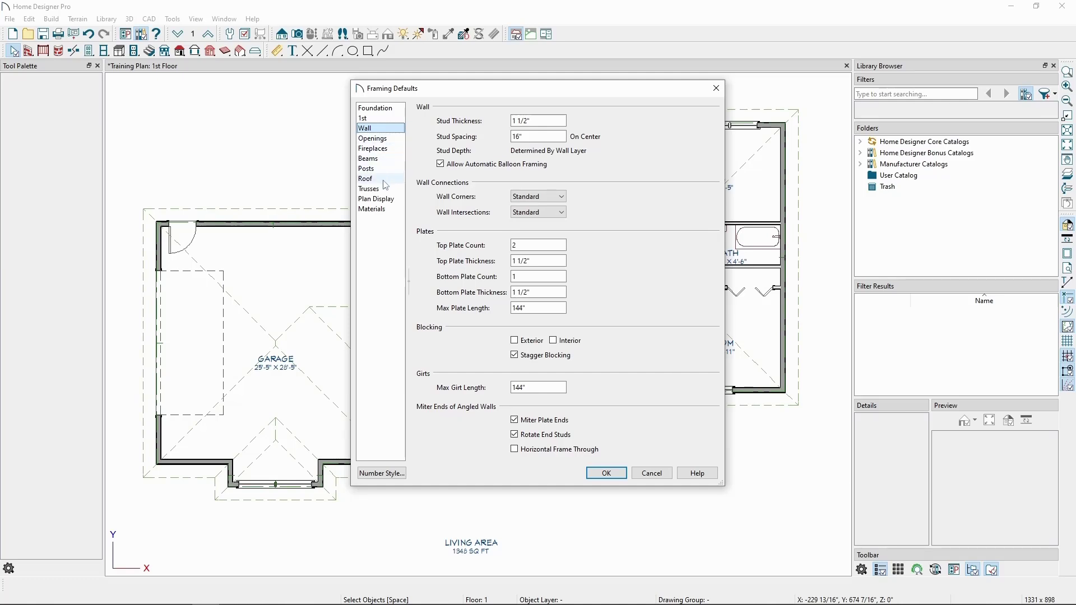
left_click(366, 178)
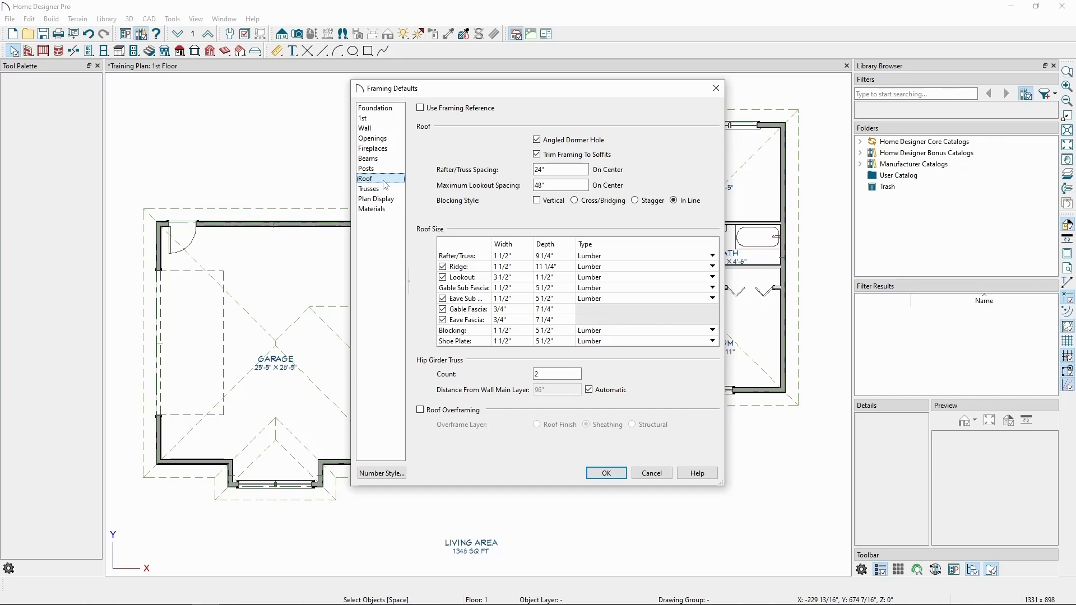
left_click(368, 188)
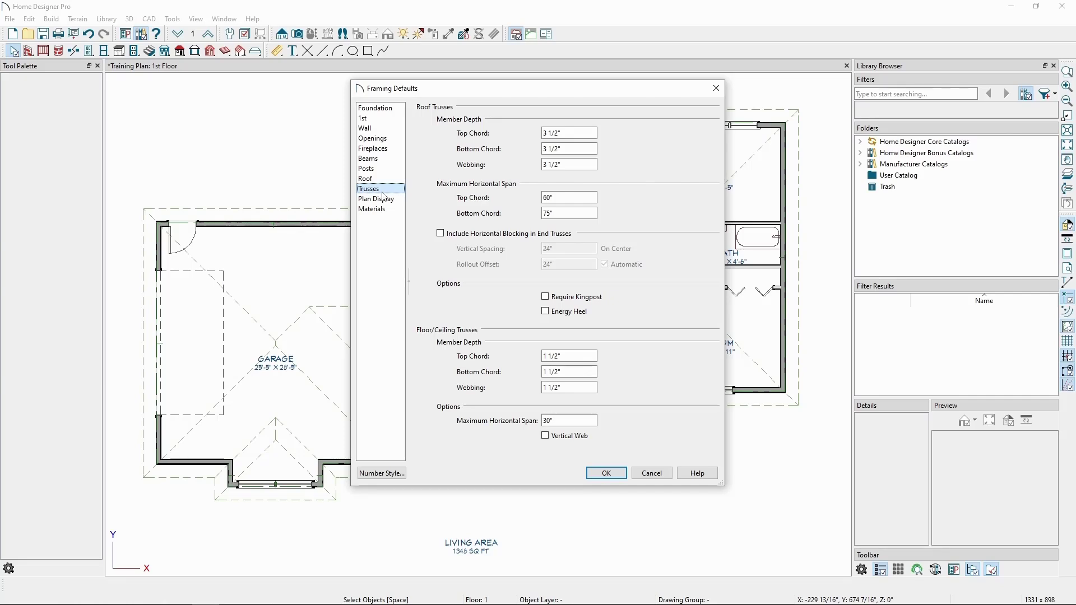
mouse_move(378, 200)
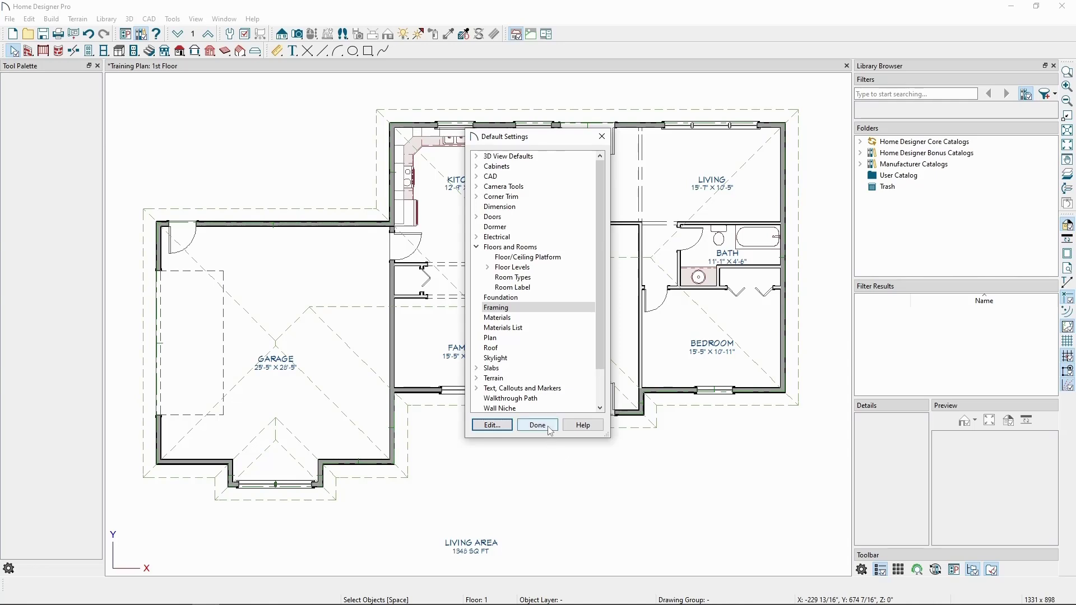
left_click(537, 425)
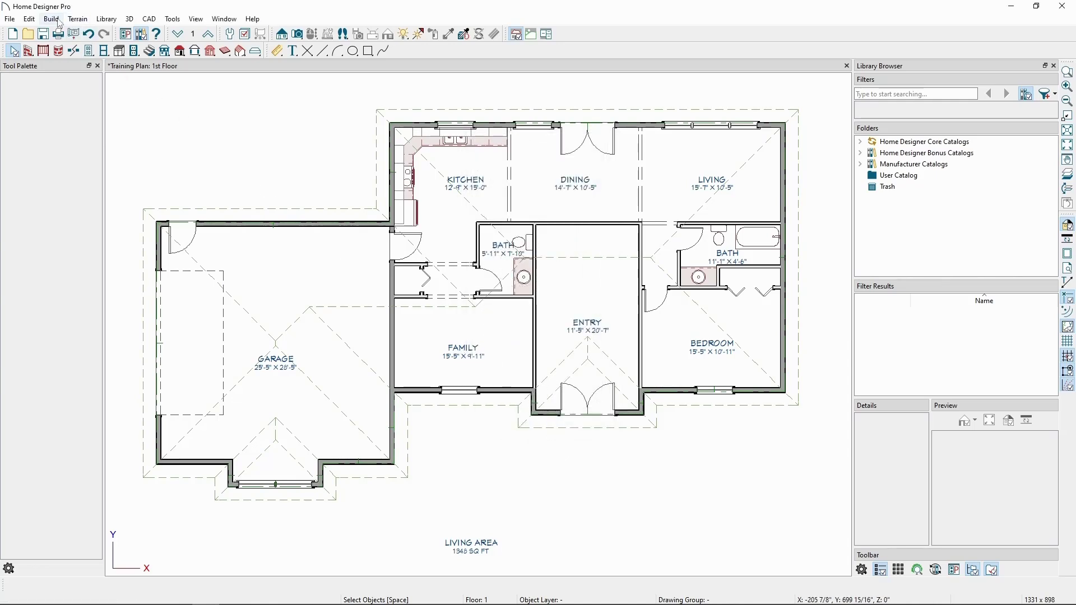
left_click(50, 19)
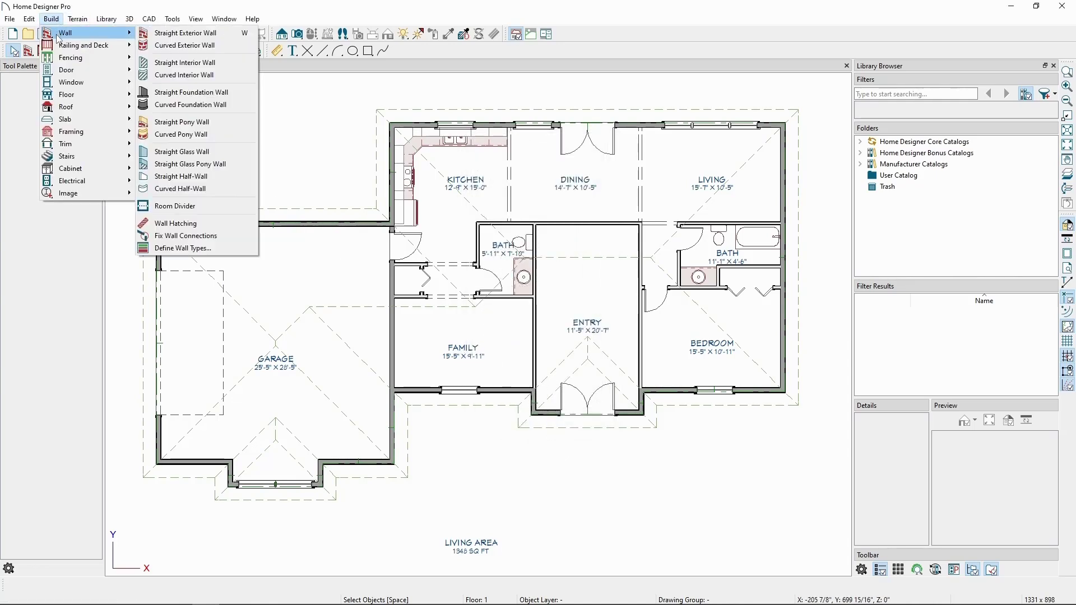
mouse_move(175, 223)
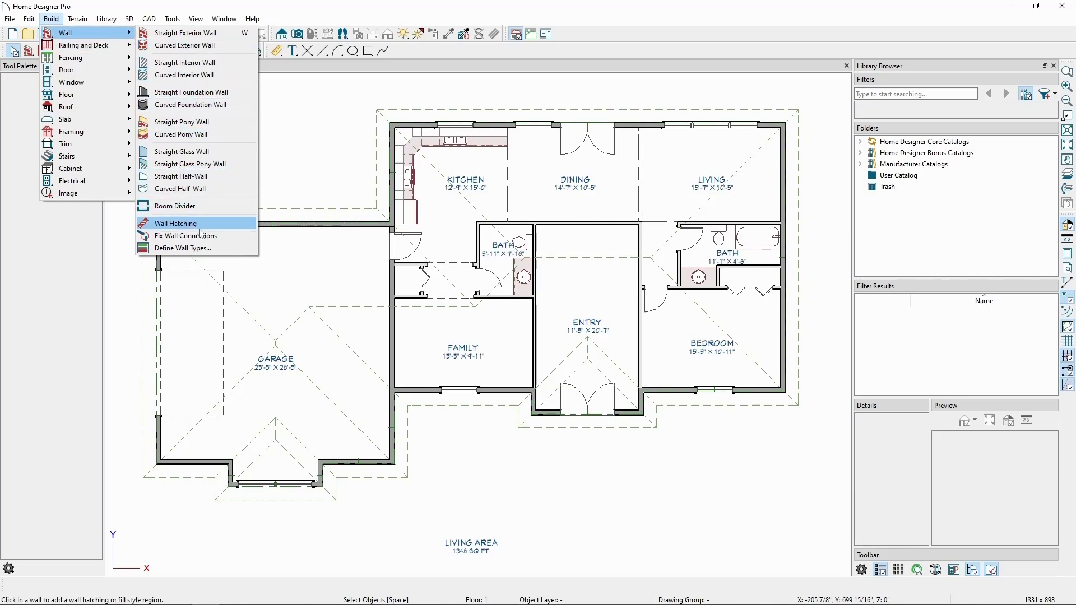
left_click(183, 247)
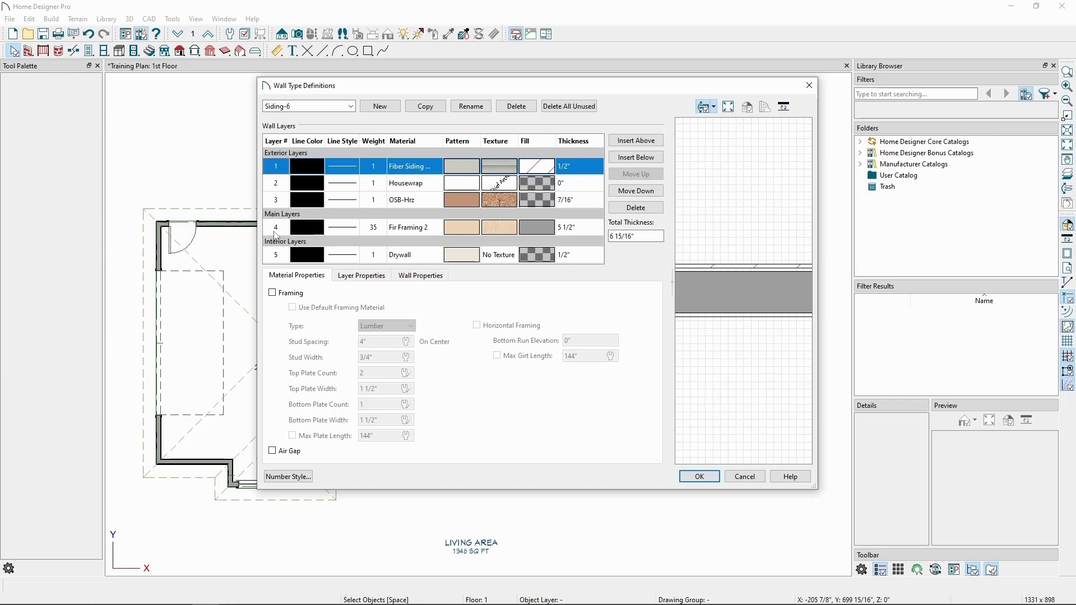
left_click(276, 228)
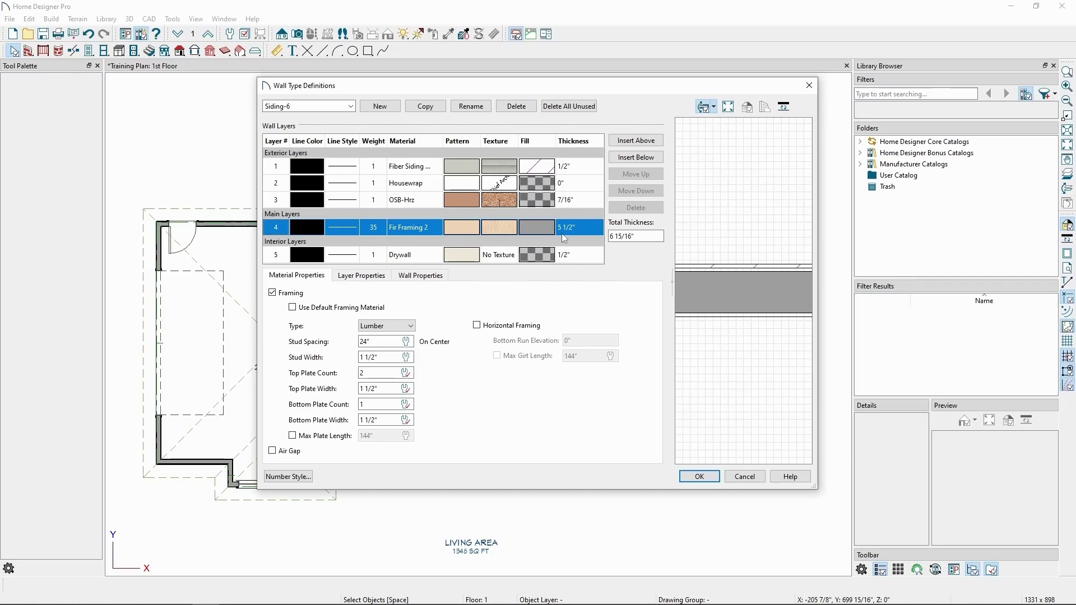
mouse_move(341, 239)
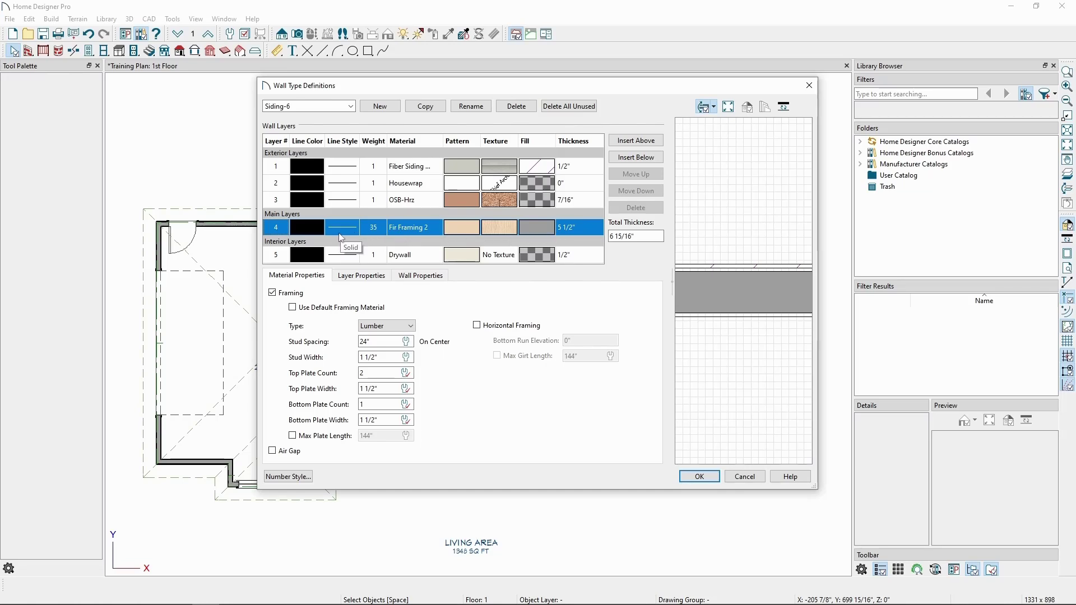
mouse_move(324, 308)
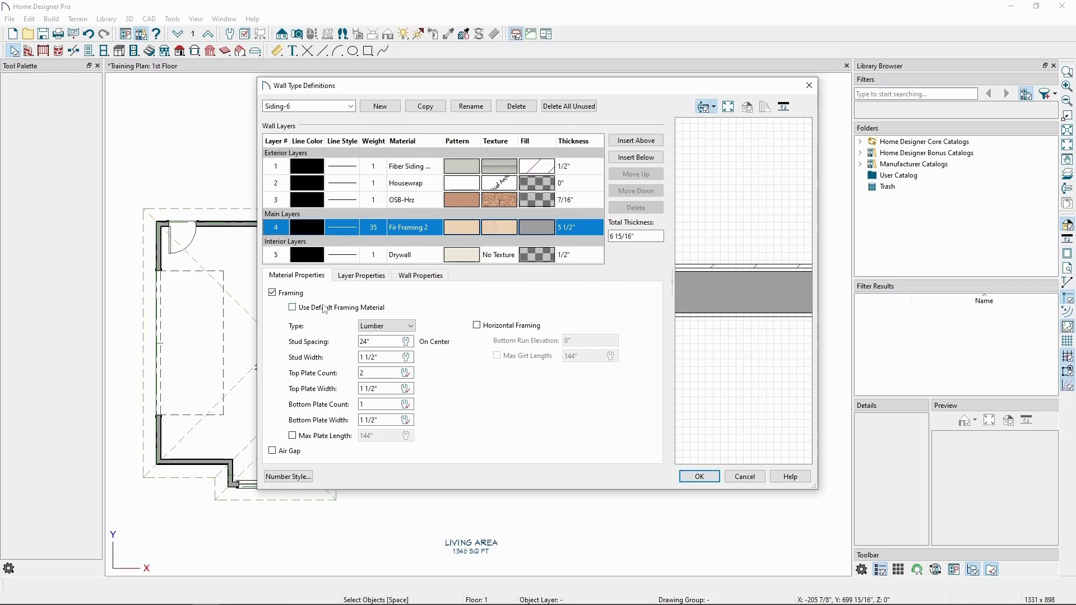
left_click(276, 254)
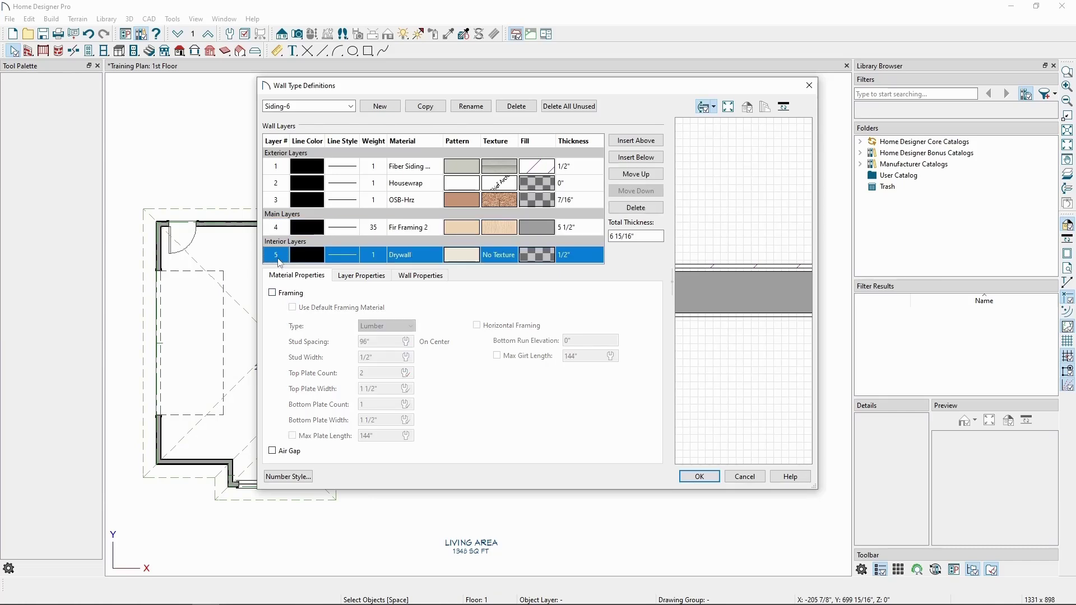
left_click(275, 199)
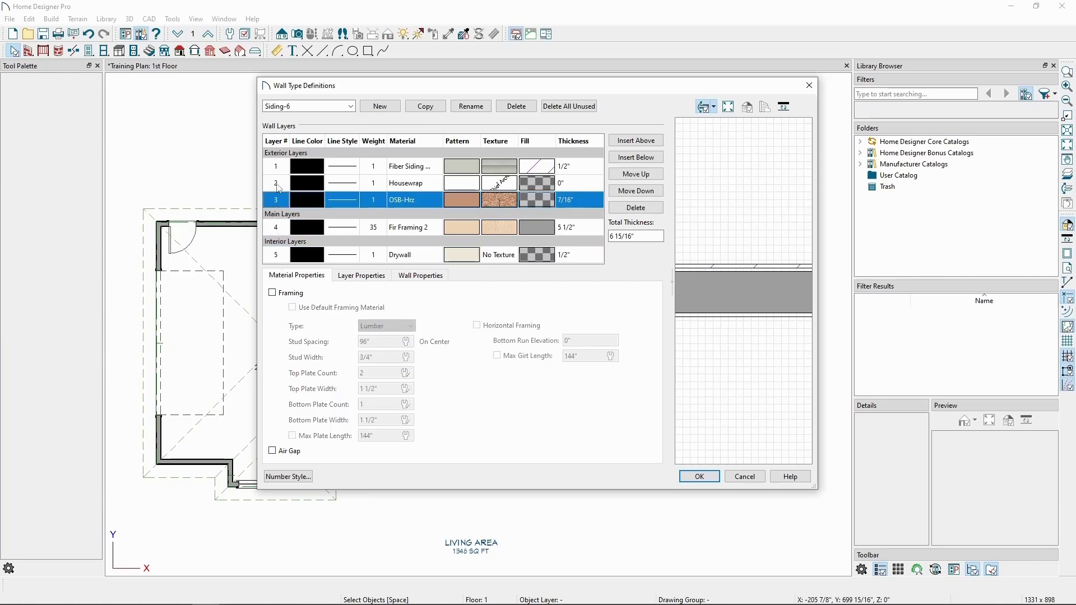
left_click(275, 166)
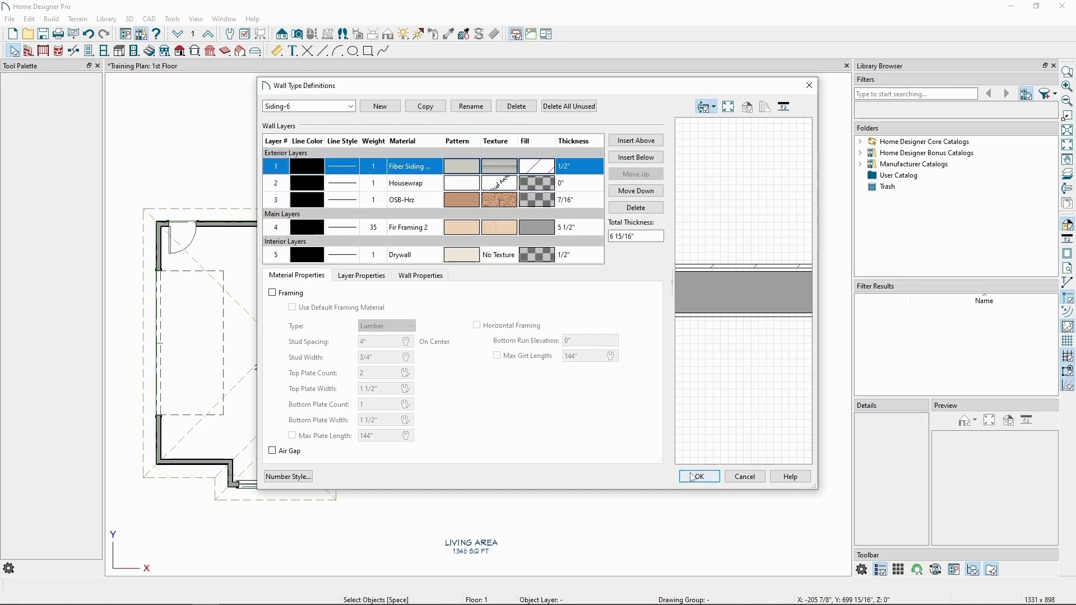
Step: Accept the wall type definitions and expand Floor Levels in Default Settings
left_click(699, 477)
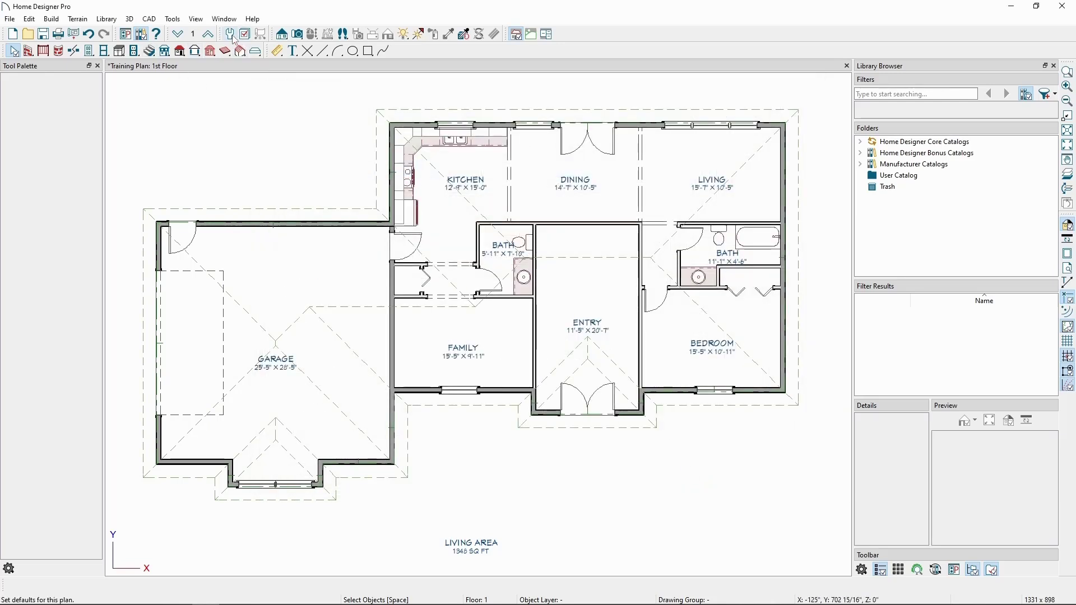
left_click(231, 34)
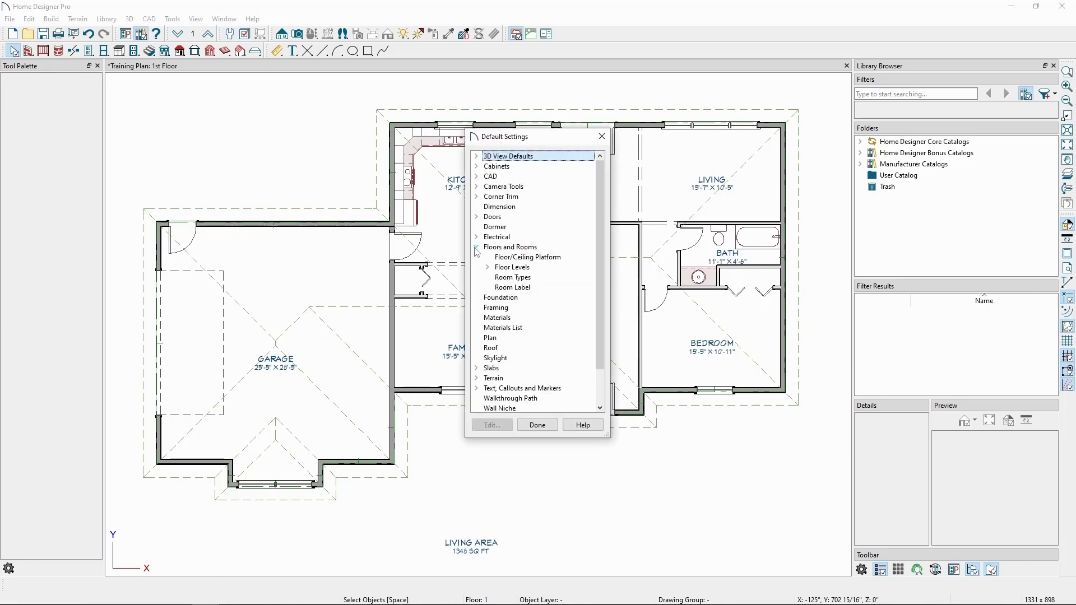
left_click(487, 266)
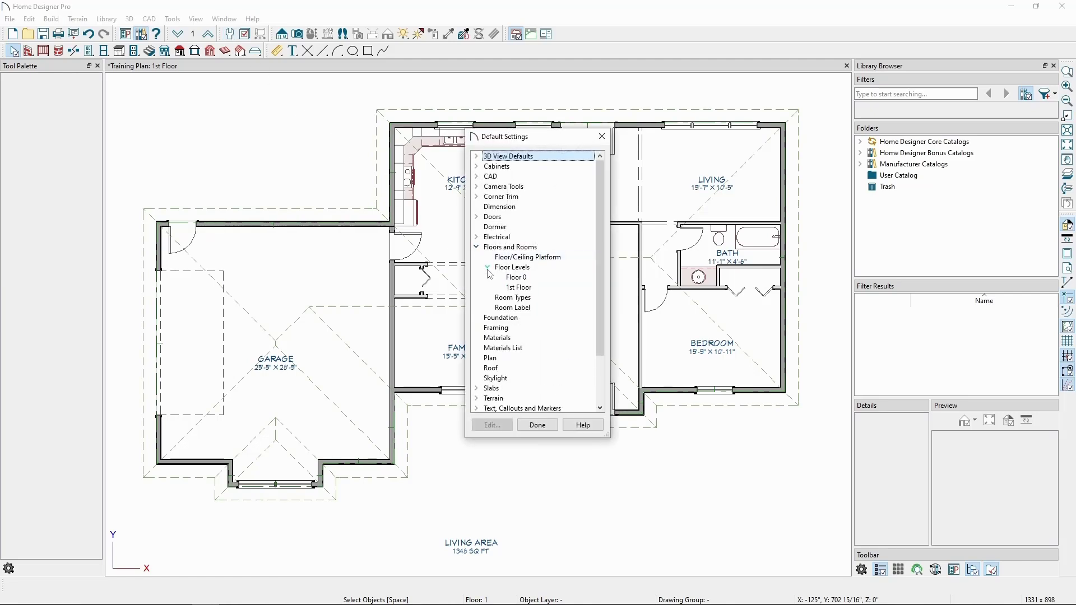
Step: Review the 1st Floor level defaults and close the settings back to the plan
left_click(519, 287)
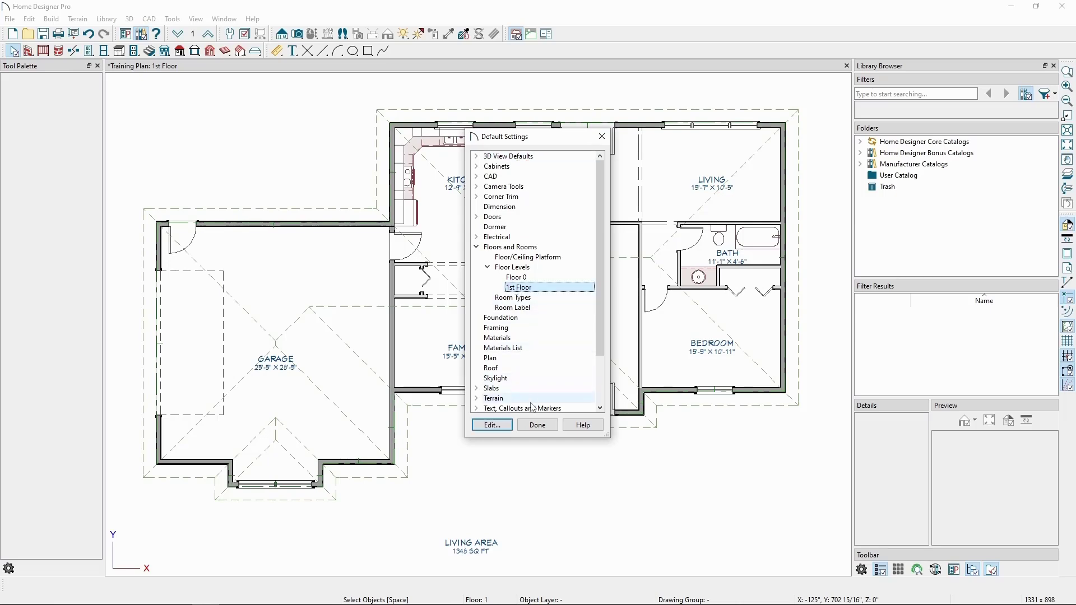
left_click(491, 425)
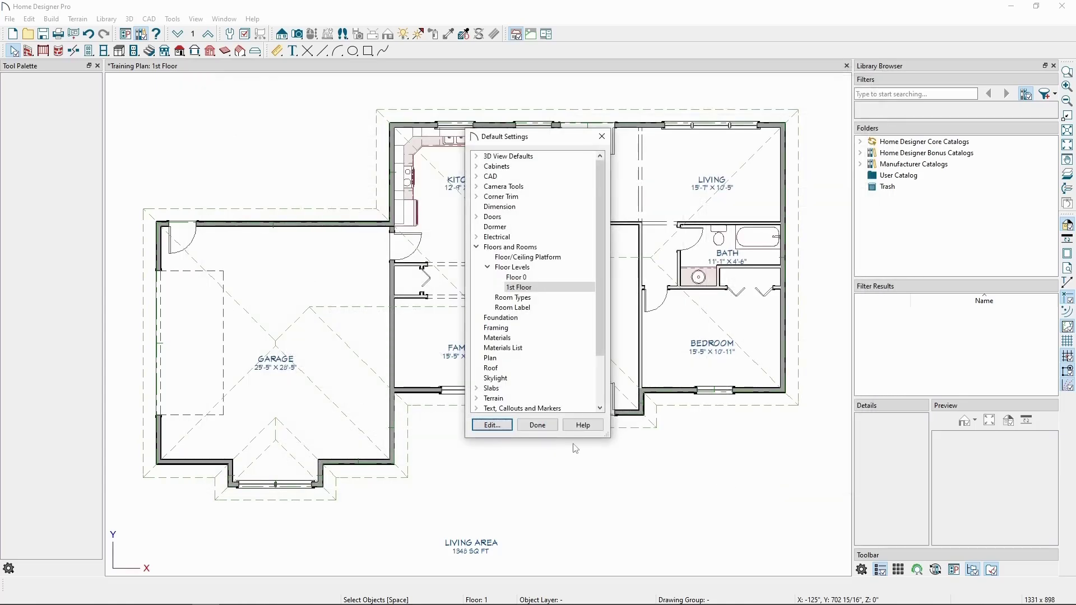
left_click(537, 424)
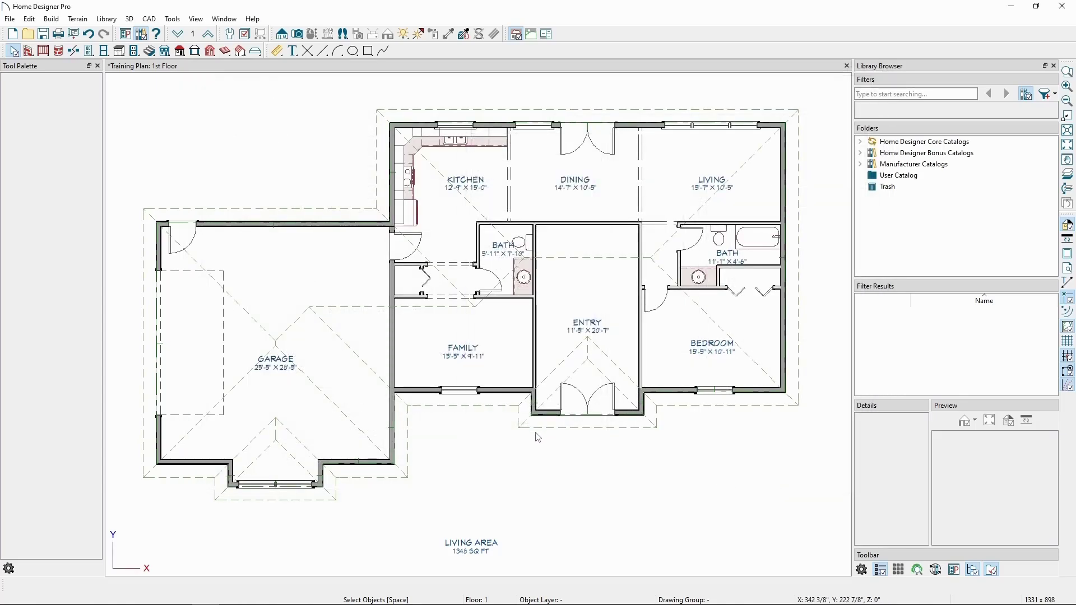
mouse_move(521, 451)
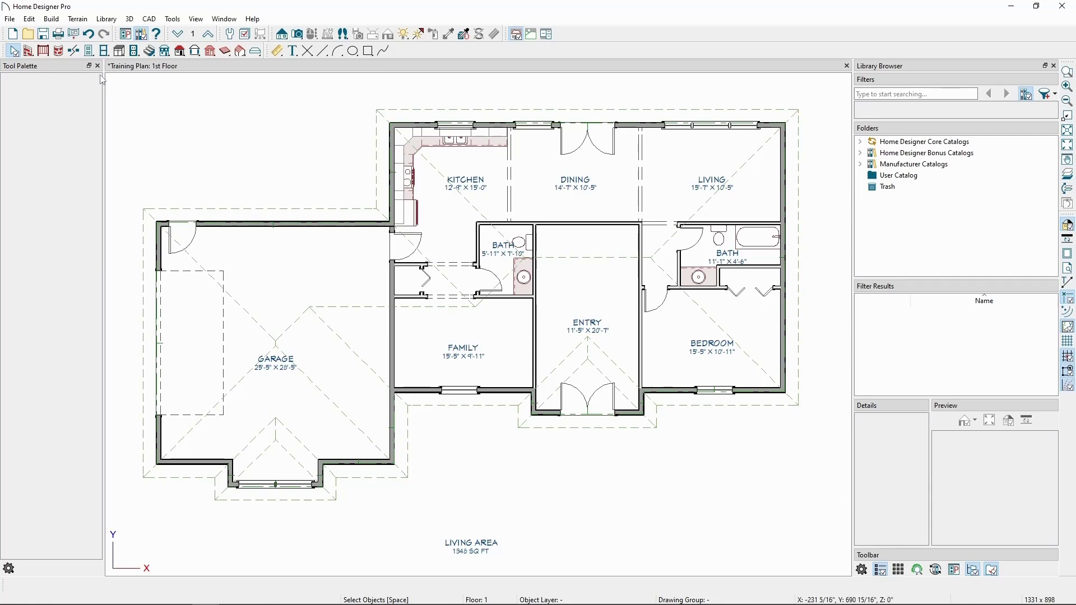
Step: In Build > Framing > Build Framing, enable automatic rebuild for floors, ceilings and walls
left_click(50, 19)
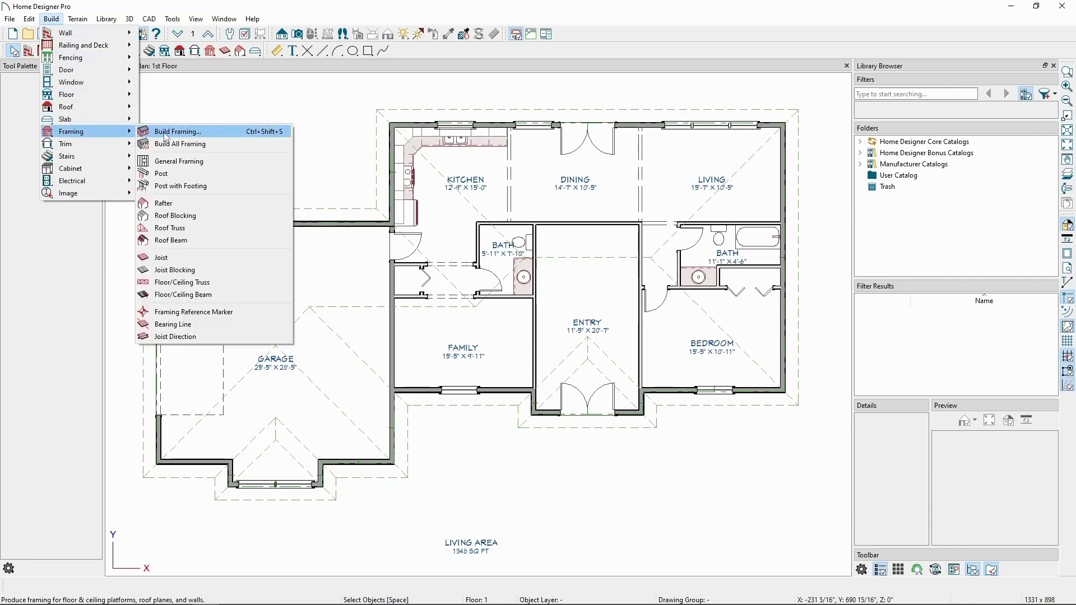
left_click(177, 131)
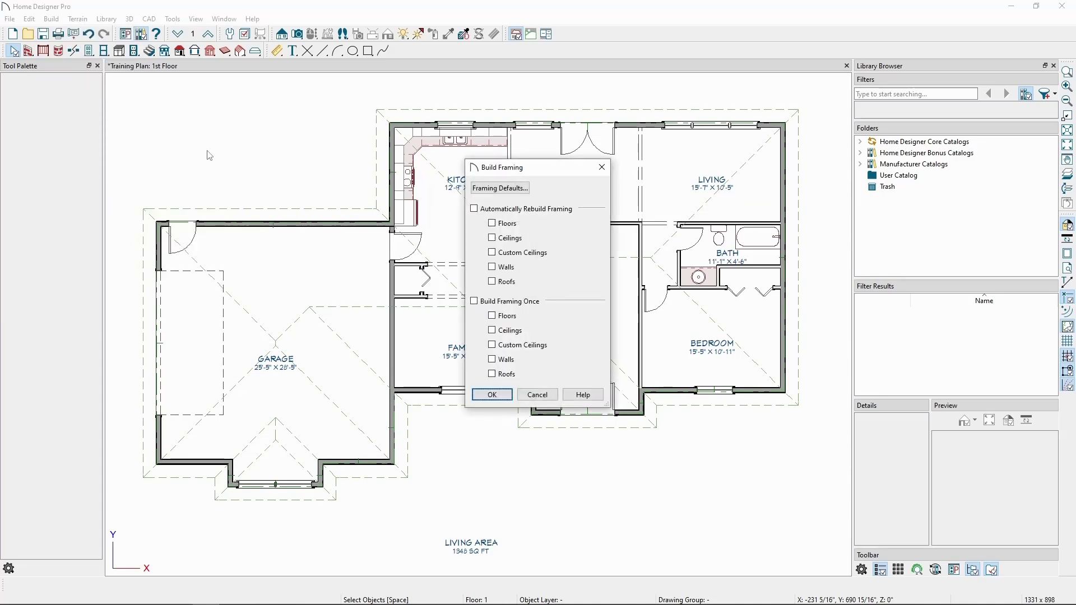
mouse_move(394, 205)
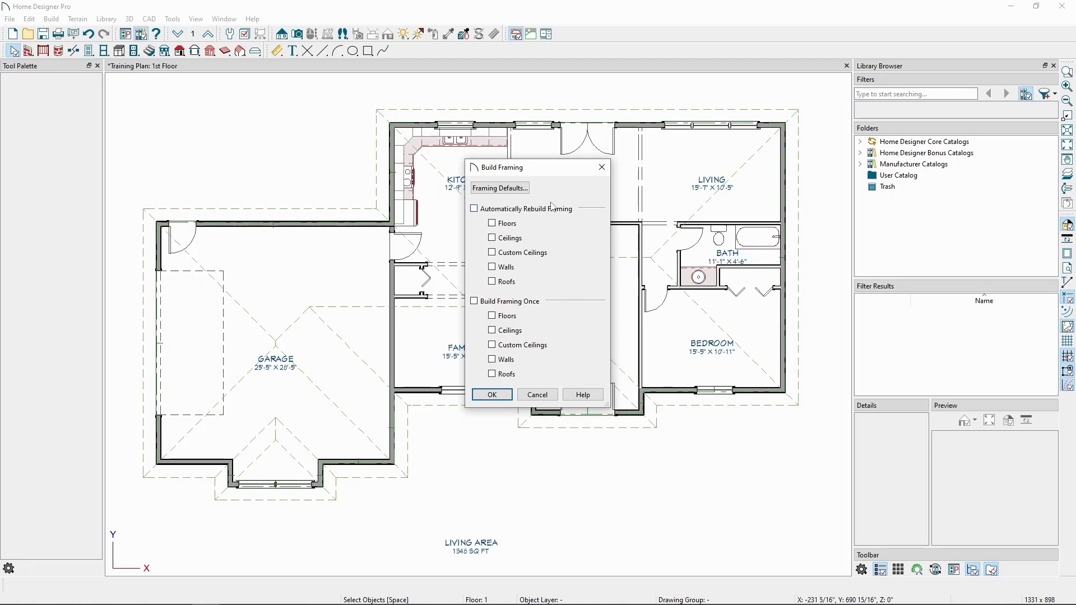
mouse_move(552, 201)
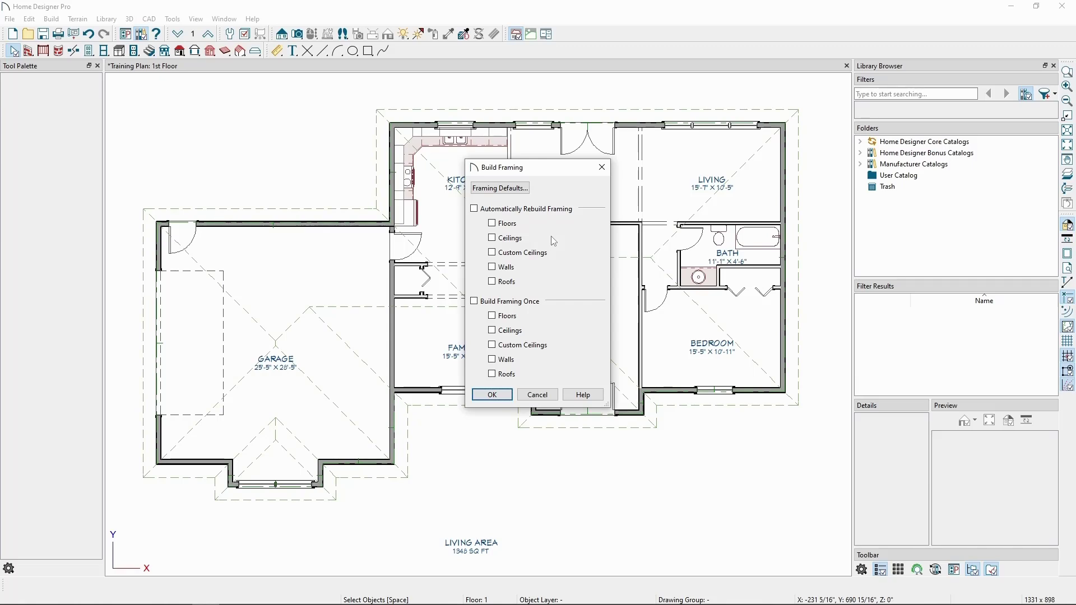
mouse_move(566, 303)
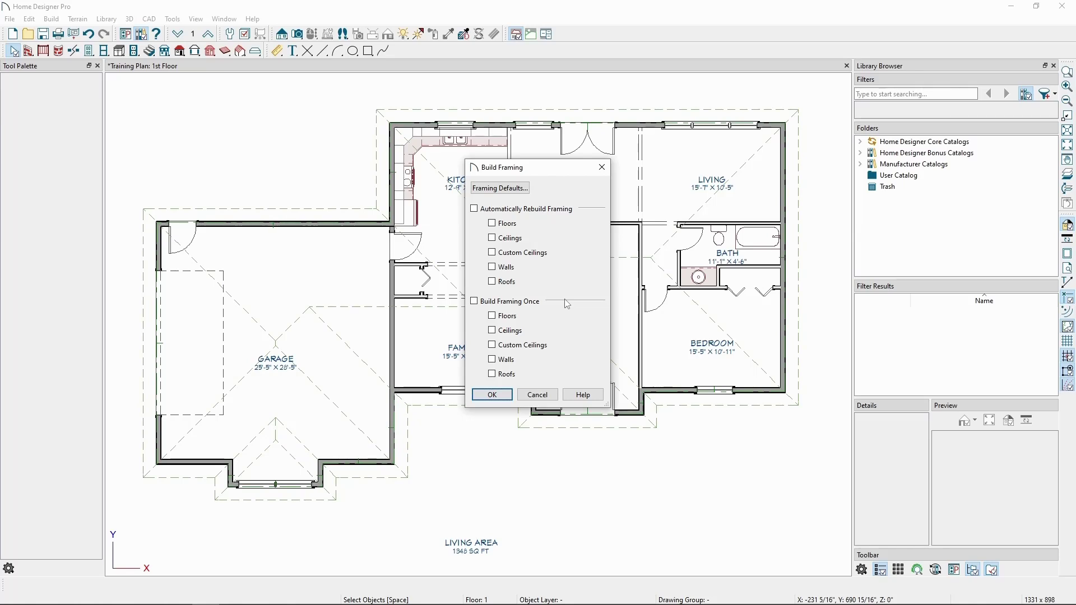
mouse_move(565, 301)
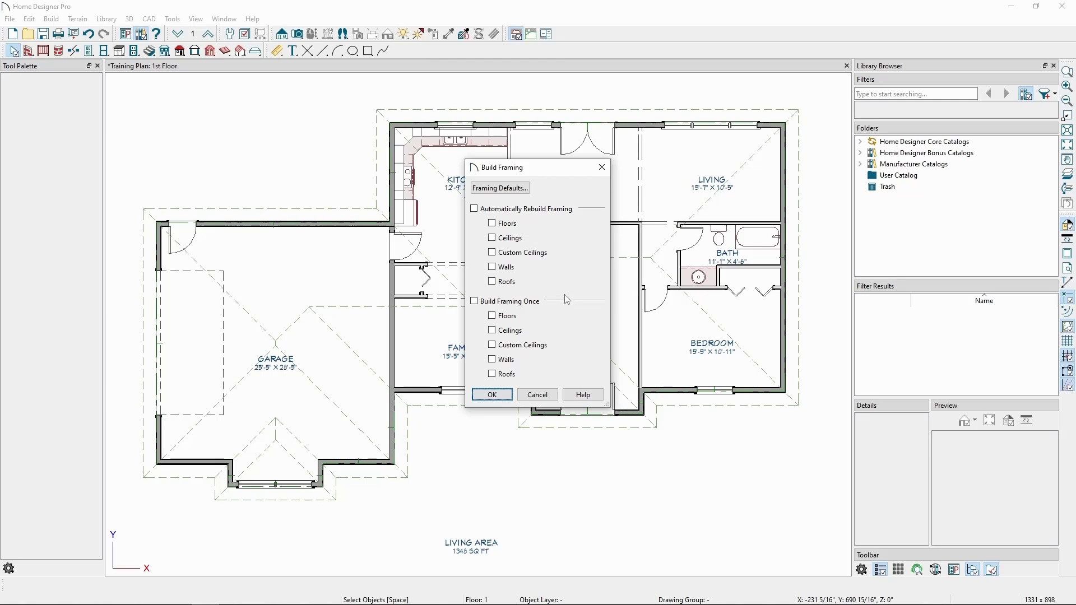
mouse_move(527, 227)
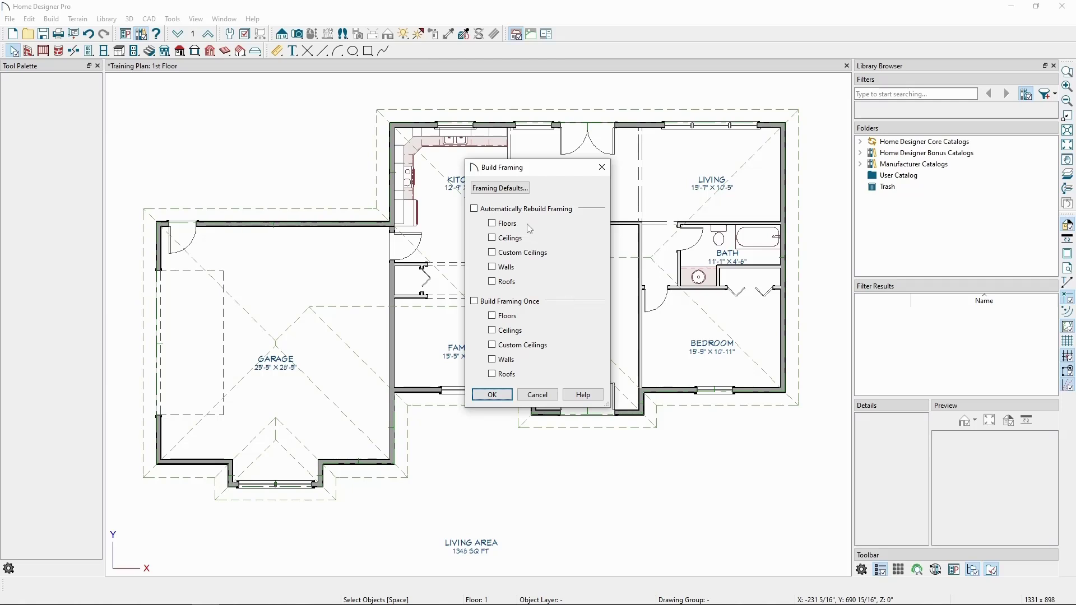
left_click(472, 208)
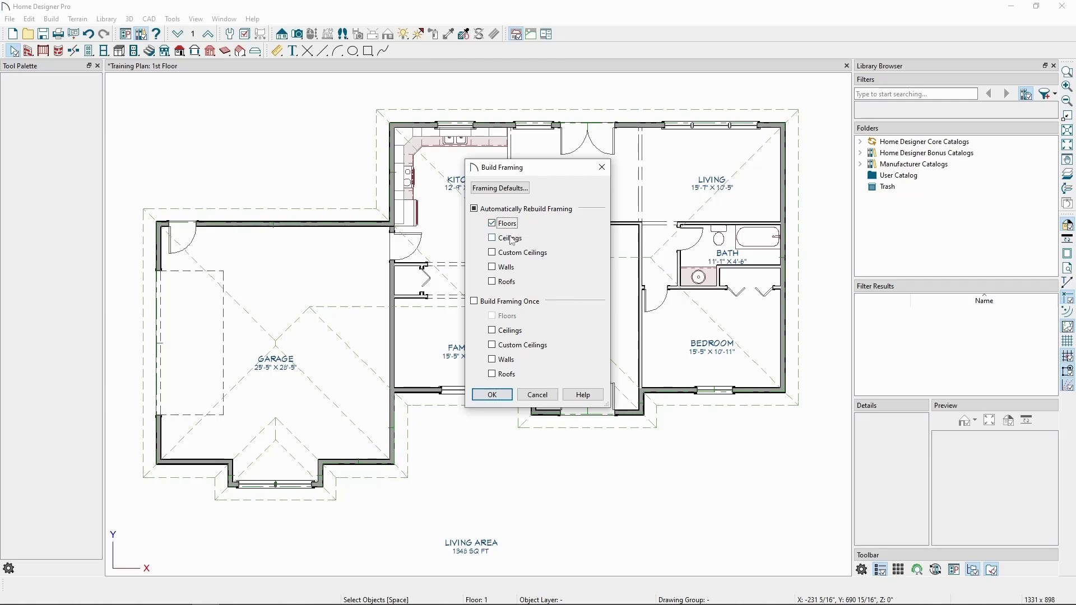
left_click(491, 237)
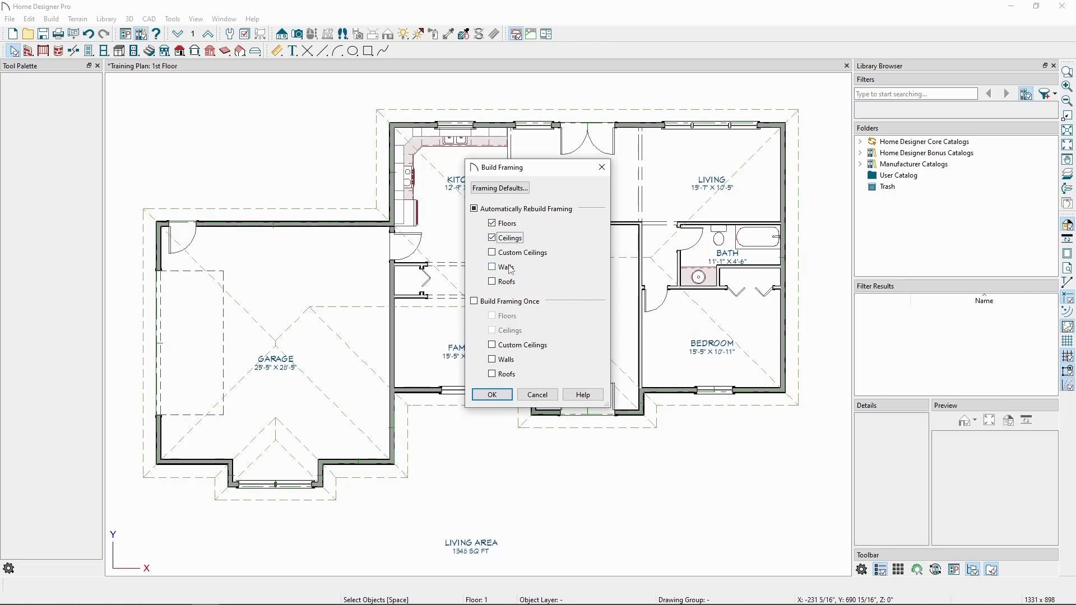
left_click(492, 281)
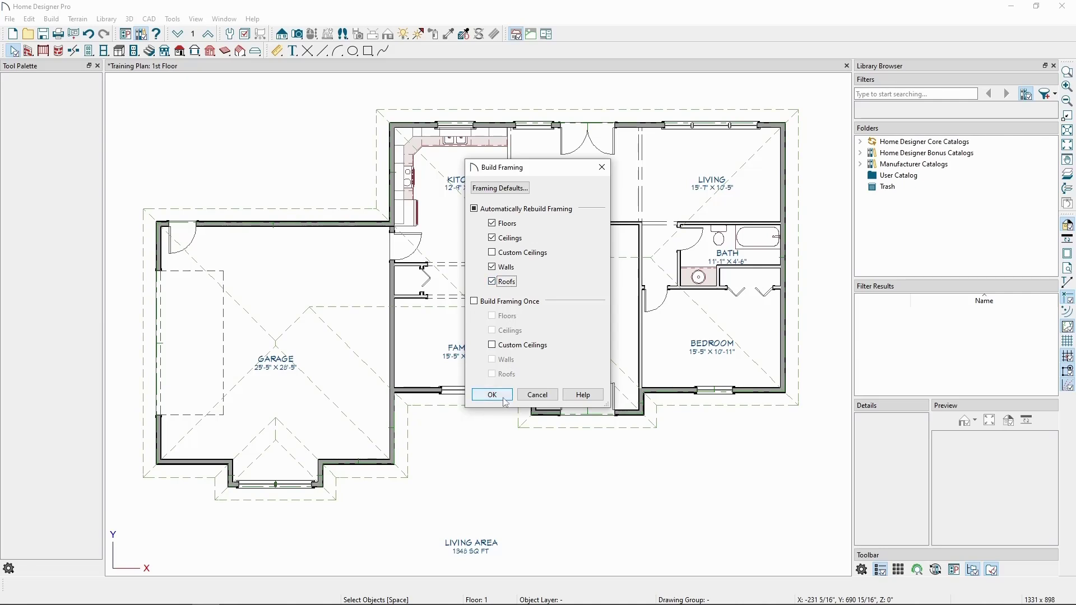
Step: Build the automatic framing and turn on its layers so joists and rafters show on the plan
left_click(491, 395)
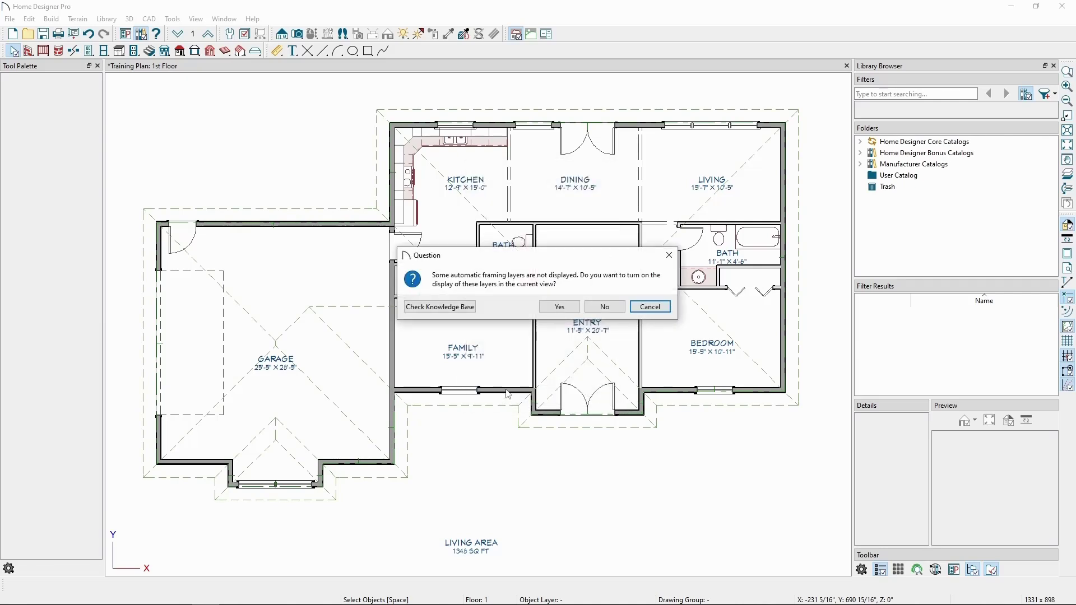
mouse_move(500, 289)
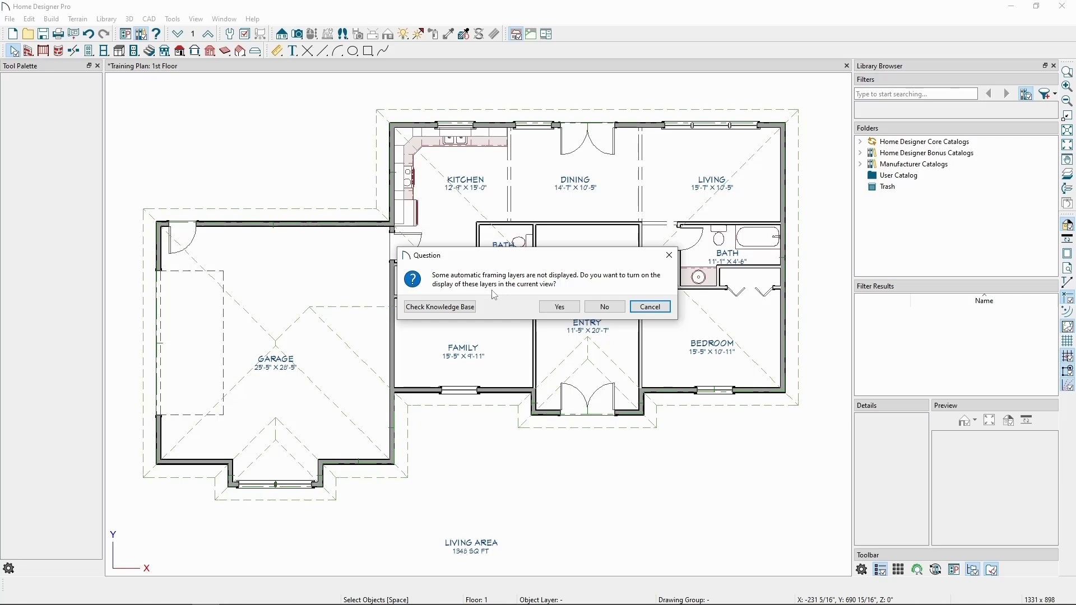
mouse_move(537, 300)
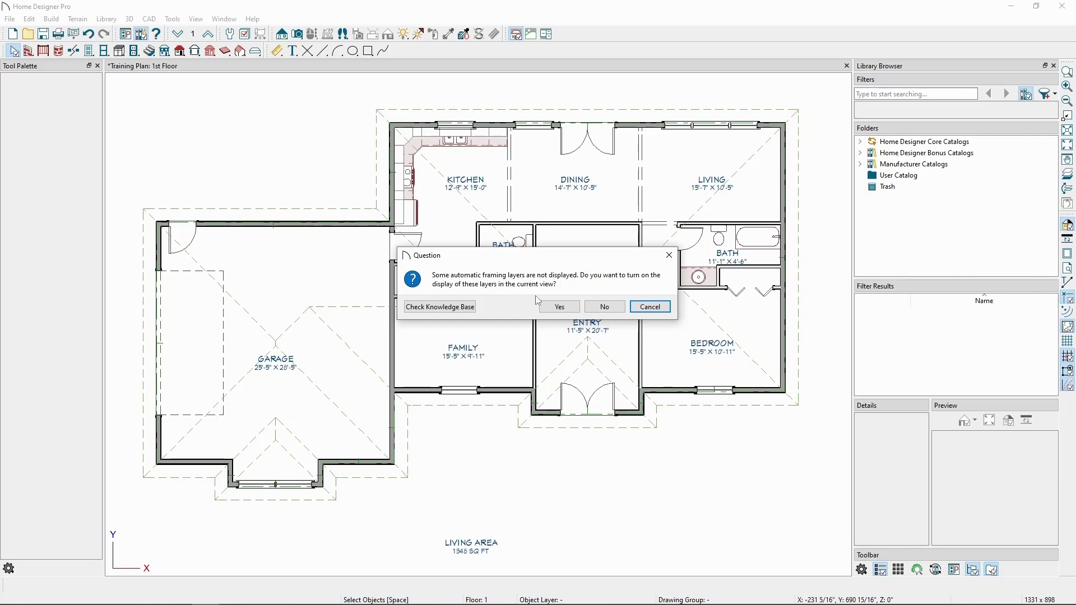
left_click(559, 306)
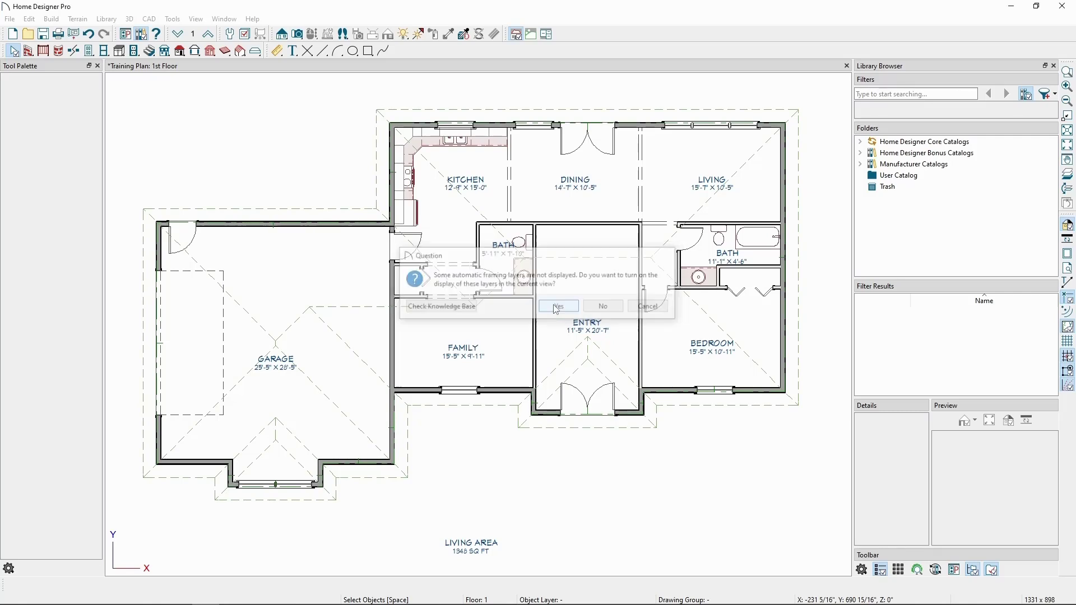
left_click(558, 306)
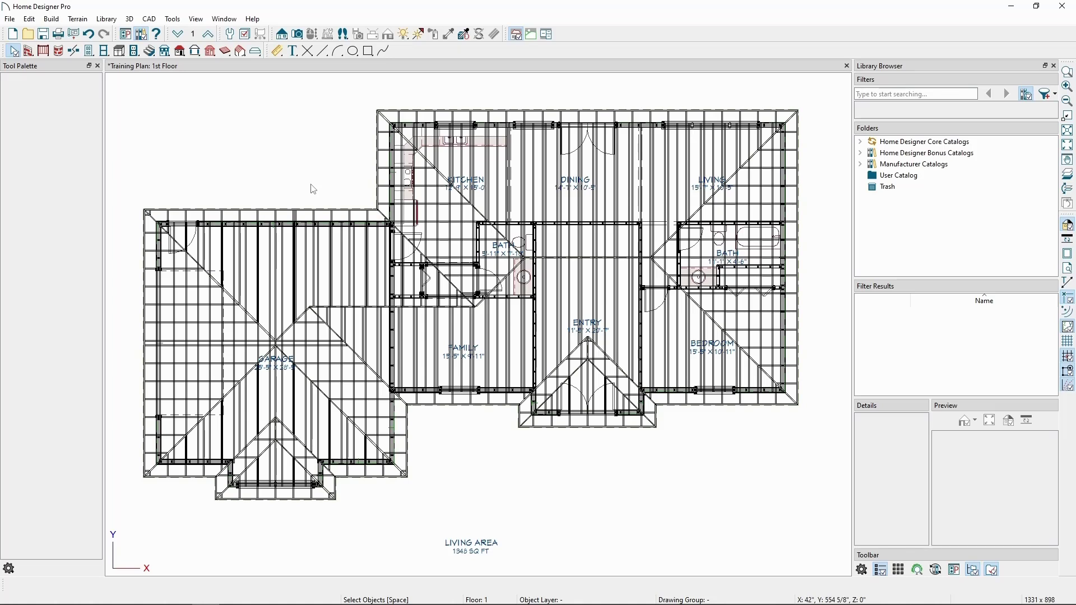
Step: Create a Perspective Framing Overview, orbit to another side, then return to the plan
left_click(130, 20)
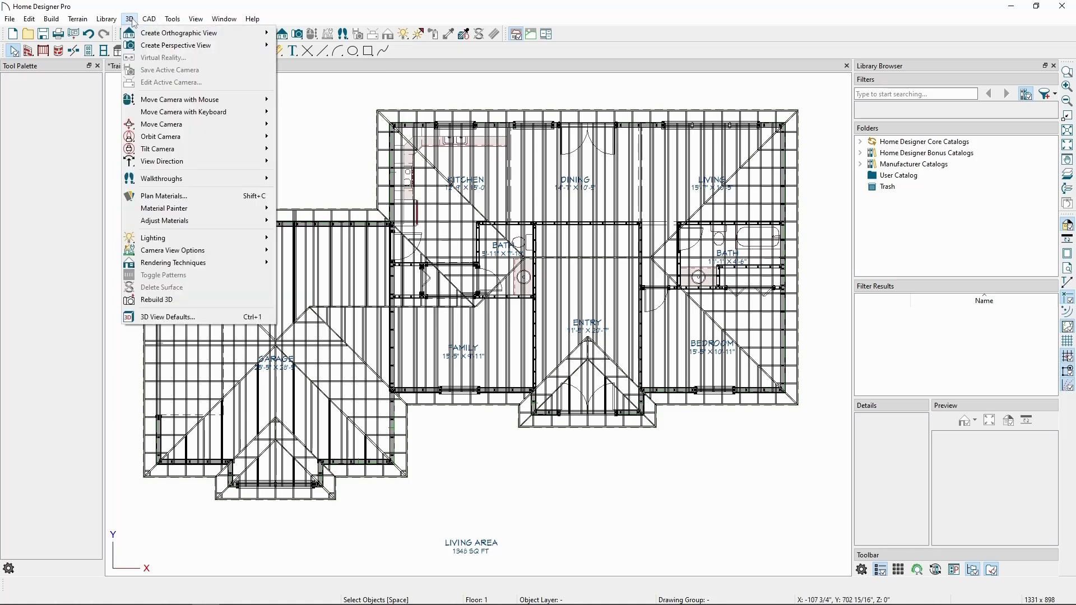
mouse_move(176, 45)
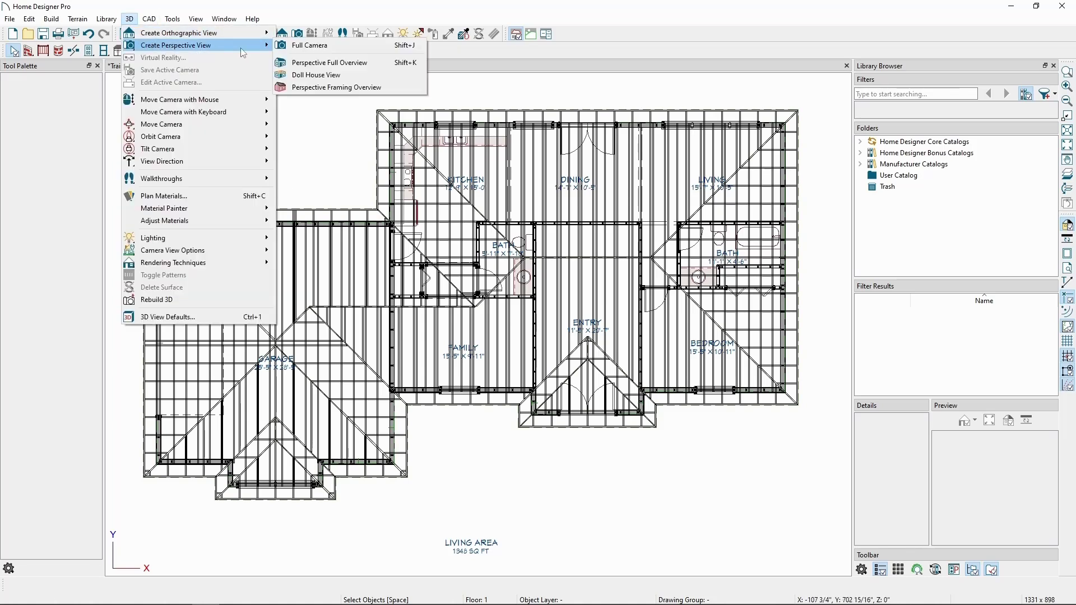
mouse_move(336, 87)
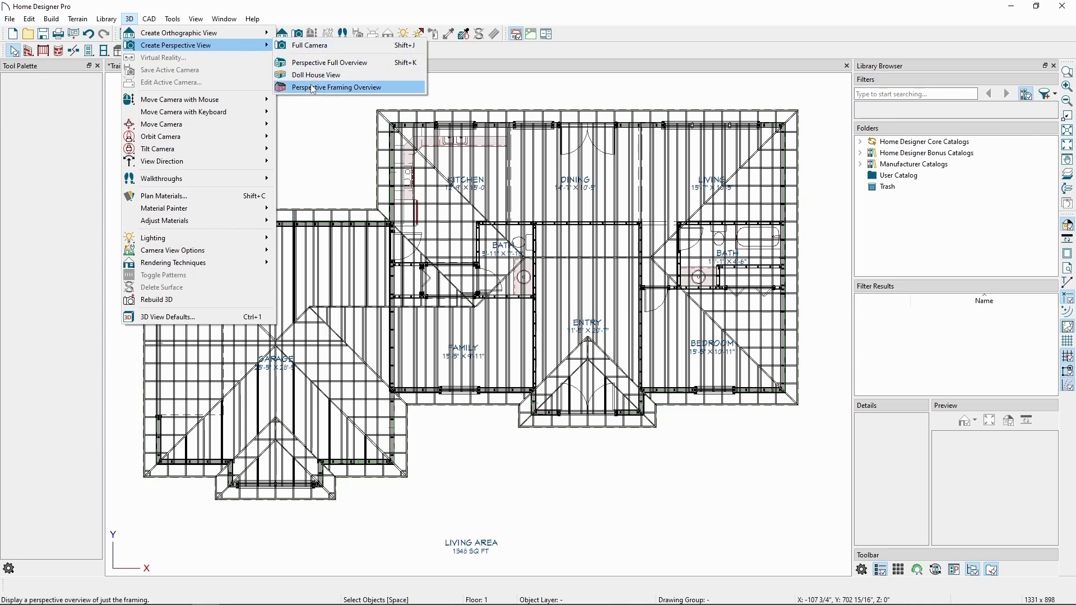
left_click(335, 88)
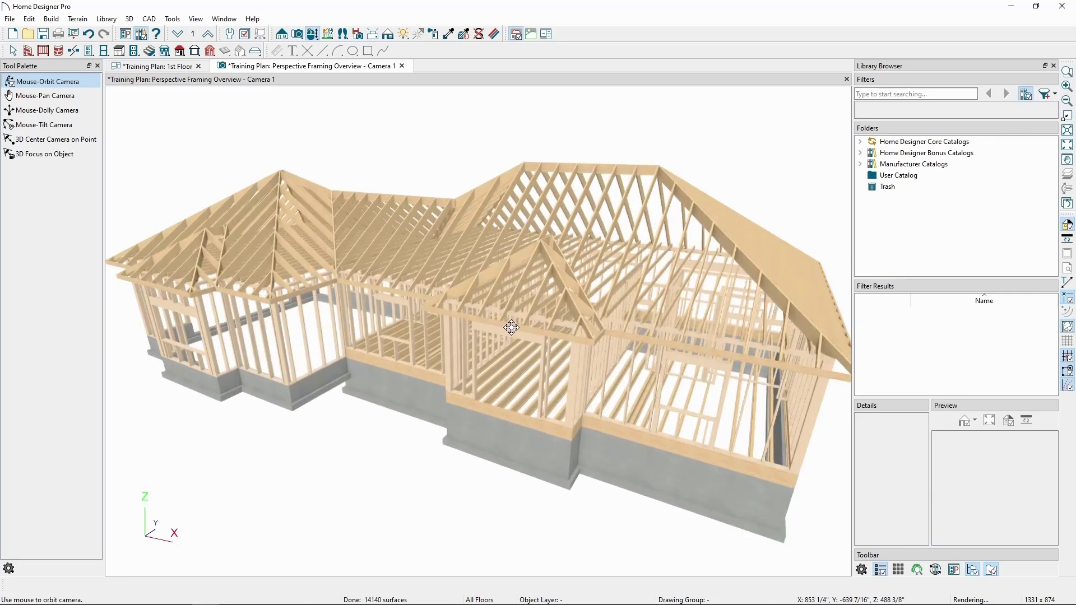
left_click_drag(511, 327, 534, 340)
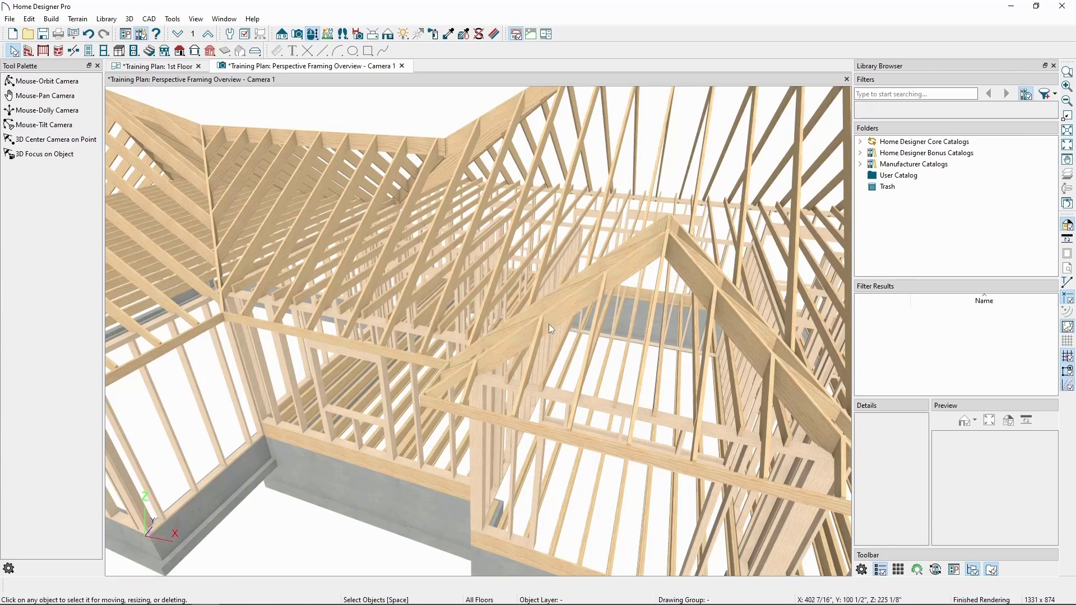
mouse_move(550, 327)
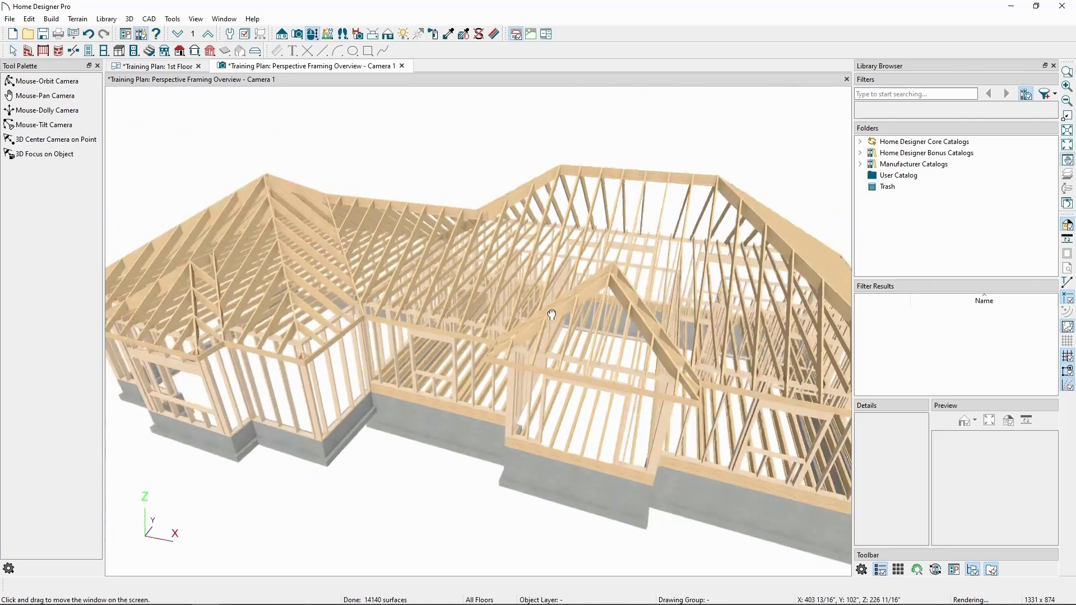
left_click_drag(553, 315, 274, 172)
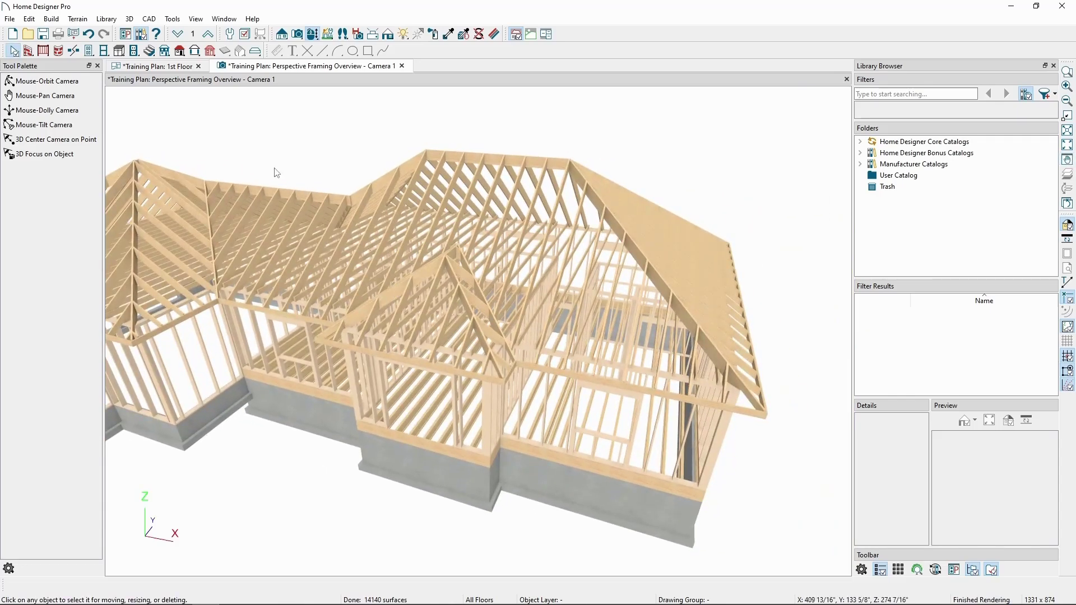
left_click(155, 66)
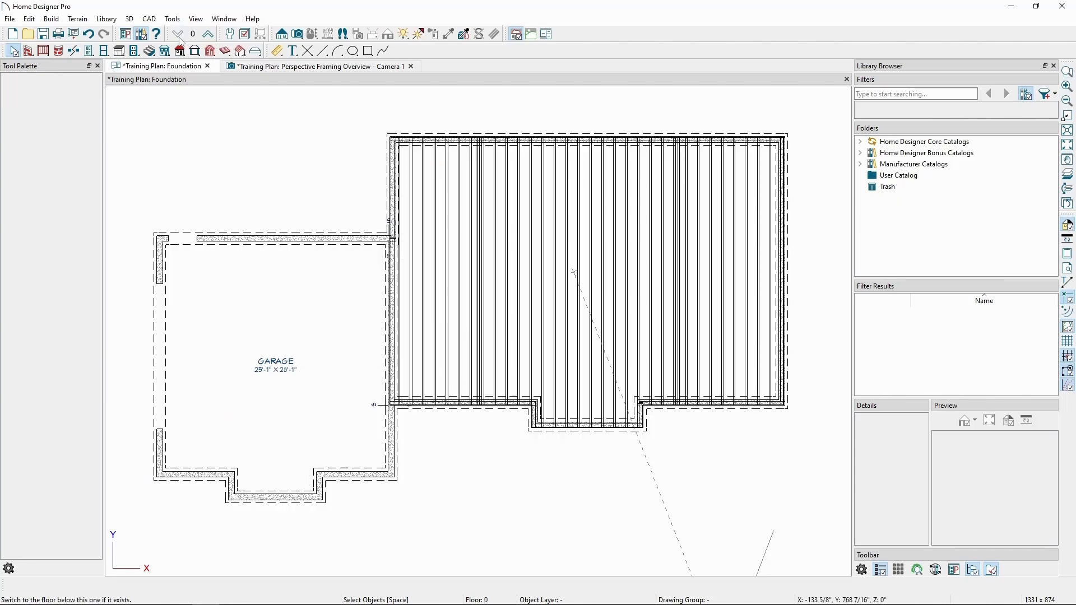
mouse_move(622, 328)
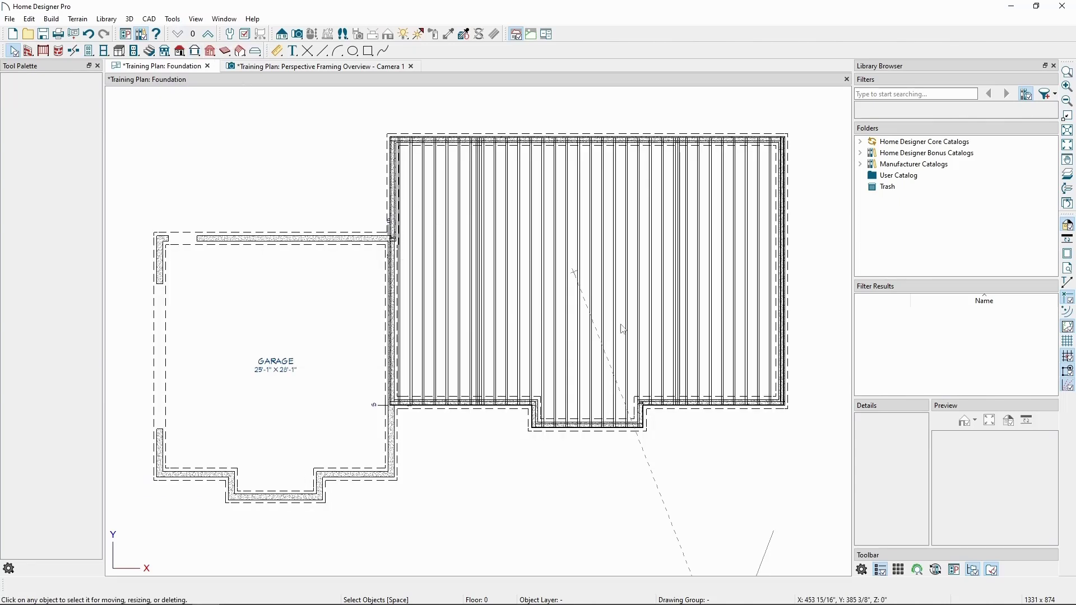
mouse_move(590, 321)
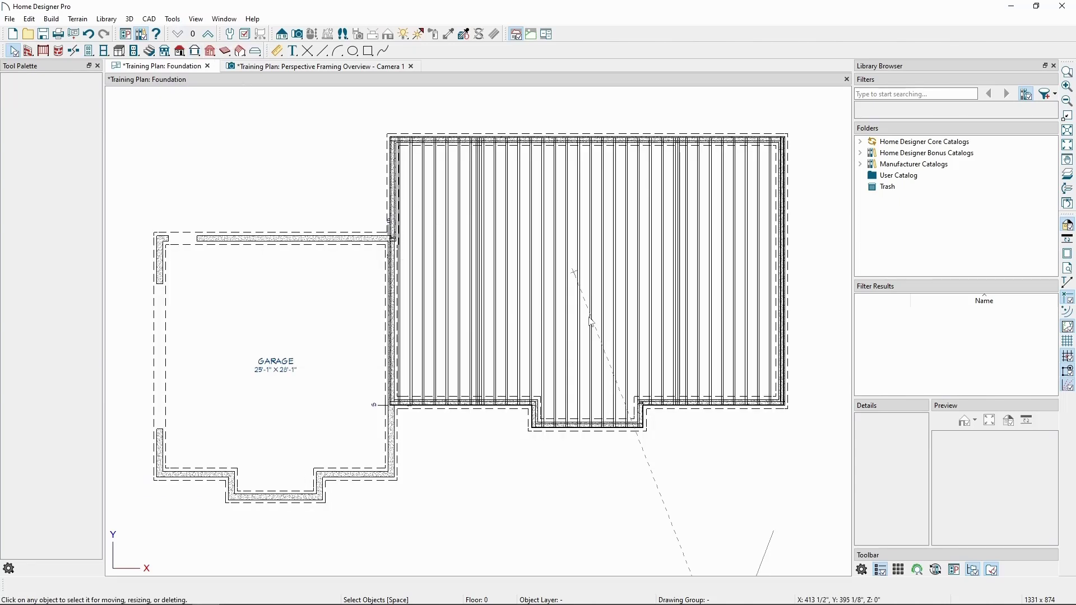
mouse_move(585, 320)
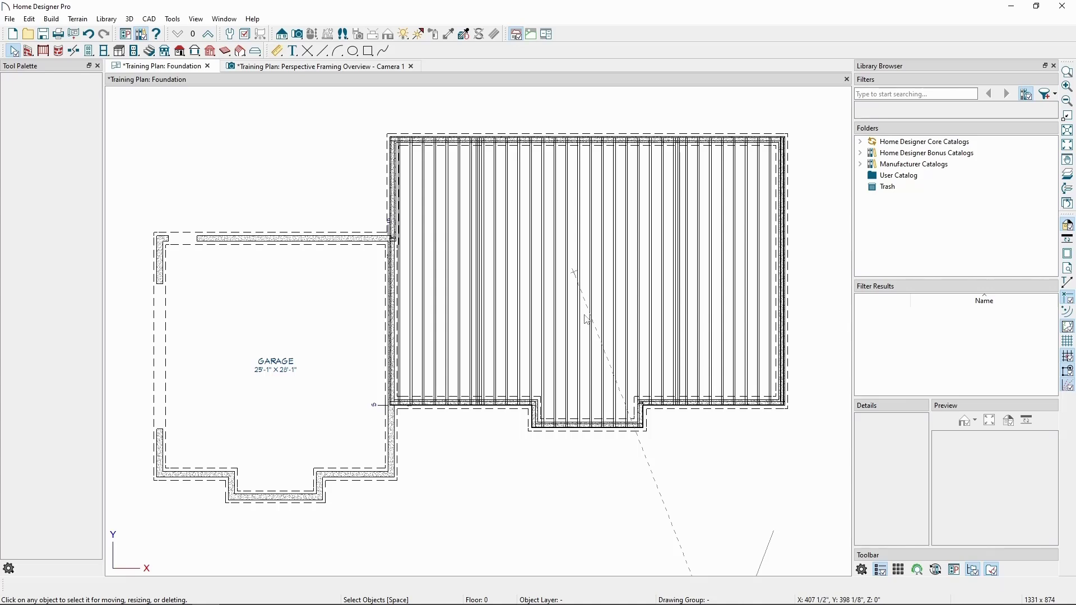
mouse_move(464, 259)
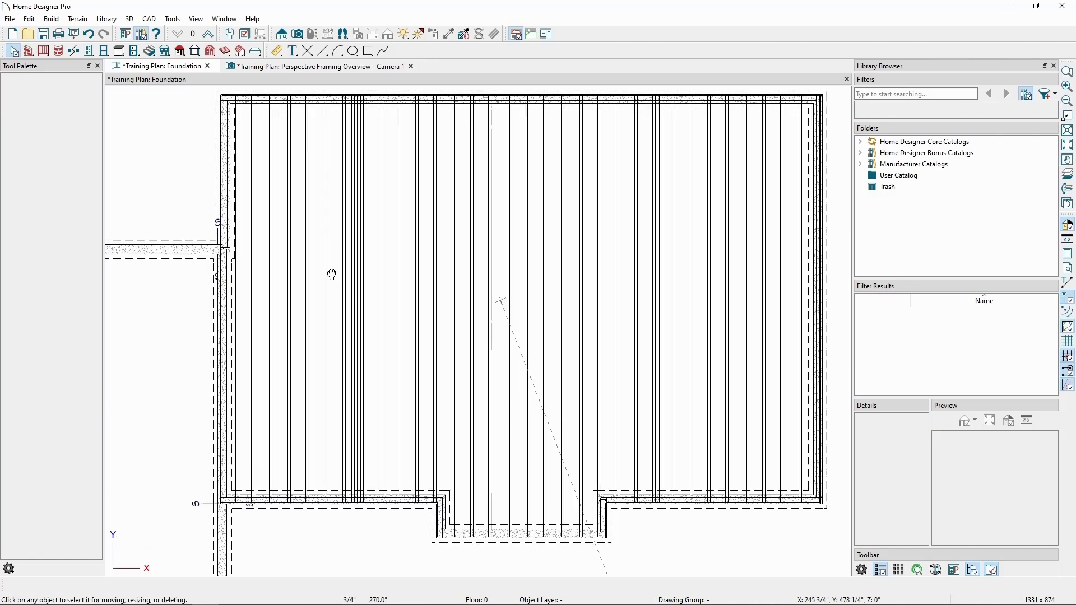
Step: Open the Build menu over the joist-filled foundation plan
left_click(50, 19)
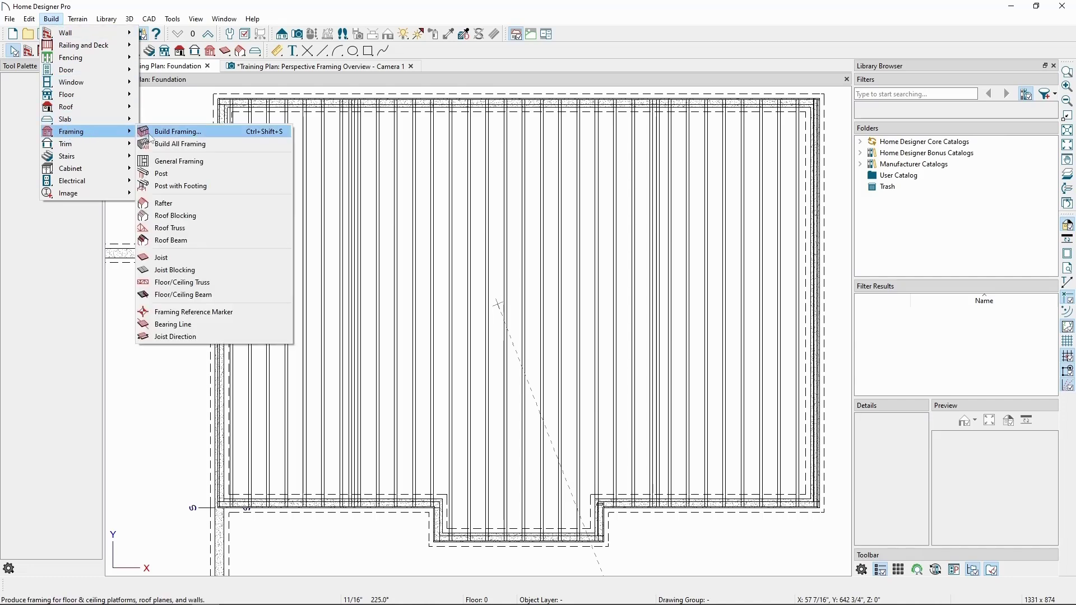
Step: In Framing Defaults > Beams, set floor beams to be placed With Joists
left_click(177, 131)
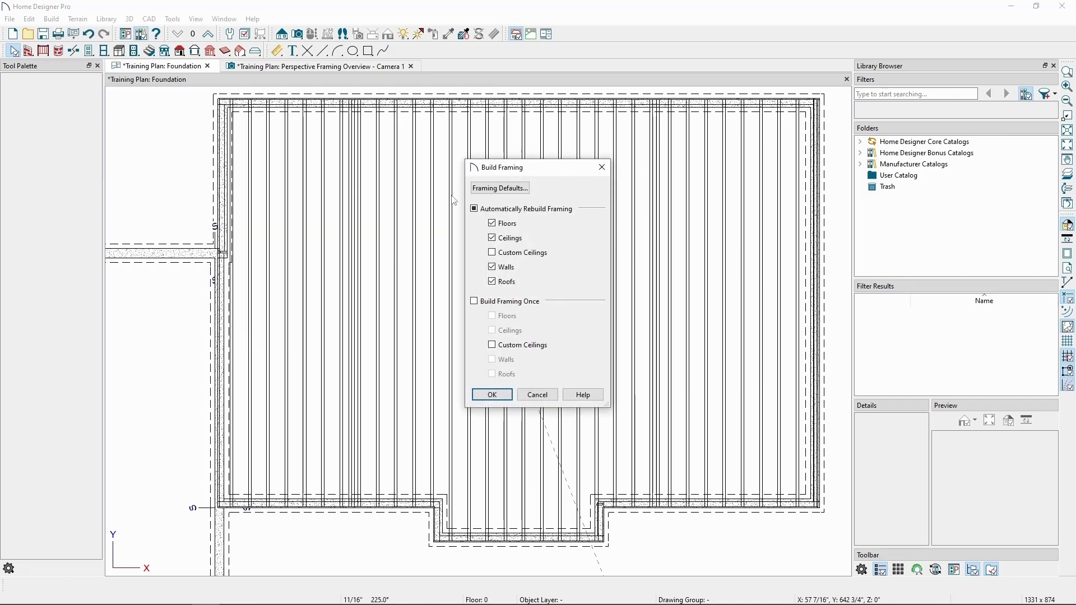
left_click(500, 189)
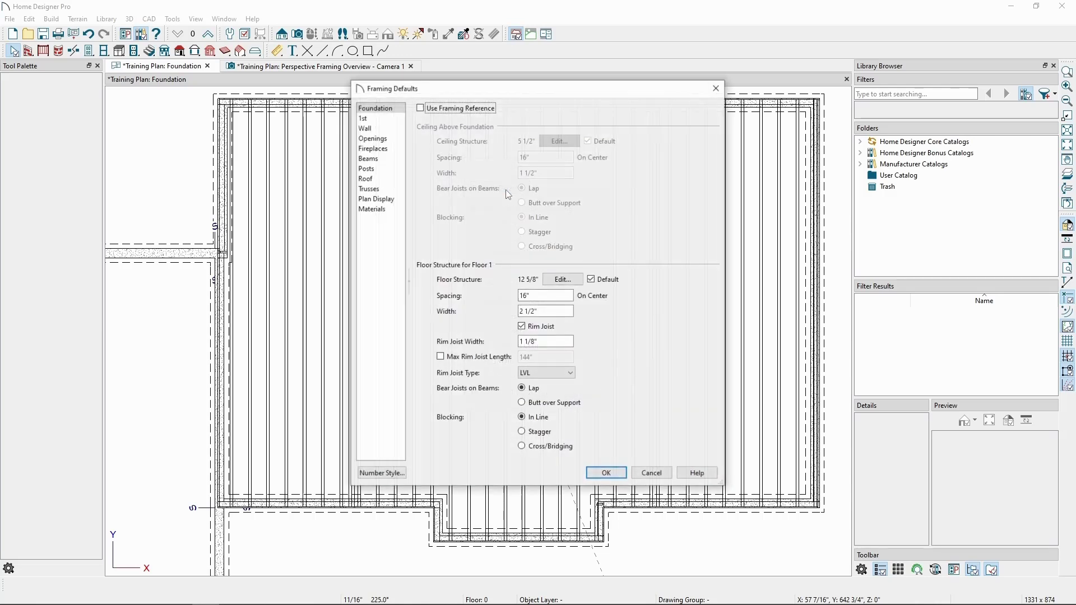
left_click(367, 158)
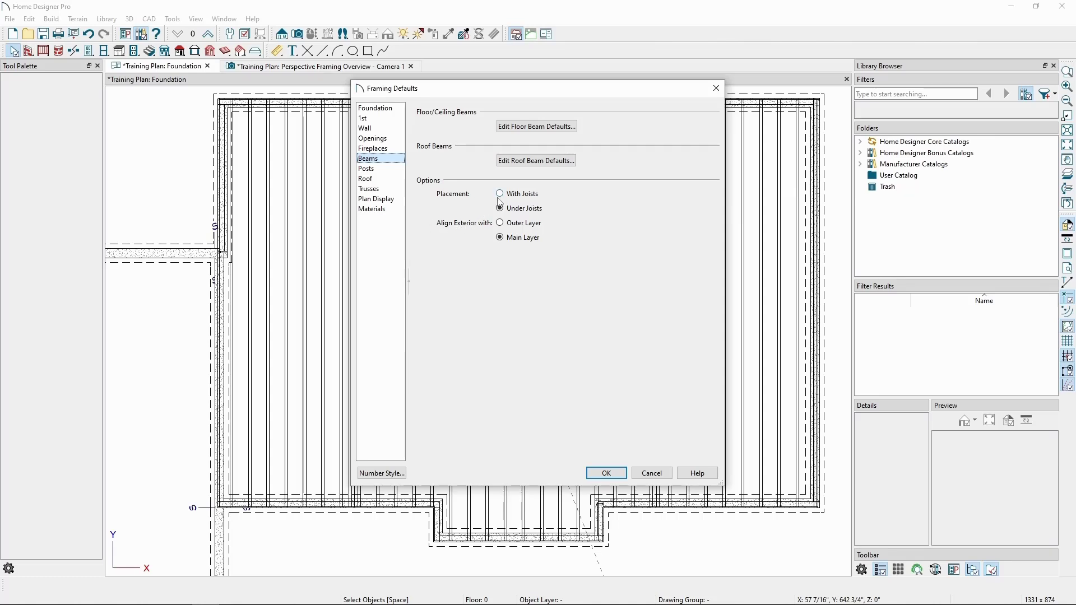
left_click(500, 194)
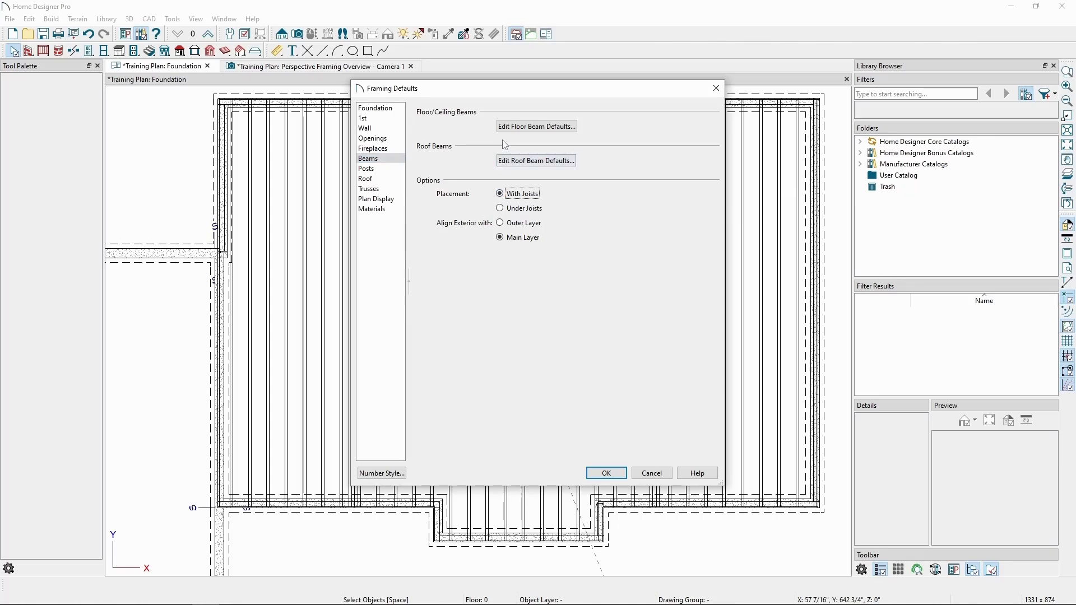
Step: Set the default floor beam to 7" wide, type LVL, and confirm
left_click(535, 127)
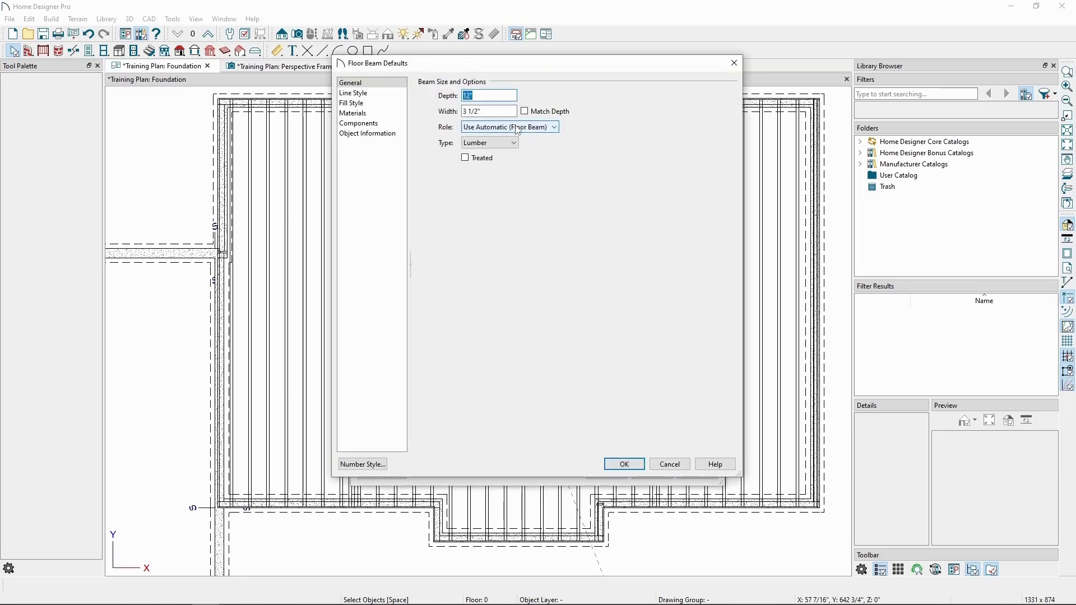
left_click(489, 111)
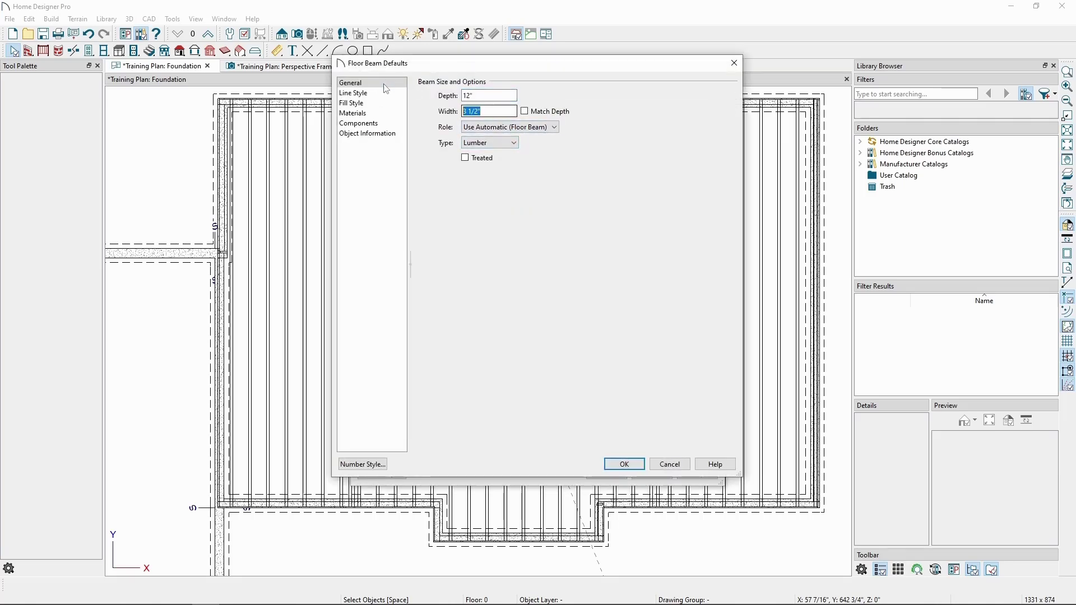
type("7")
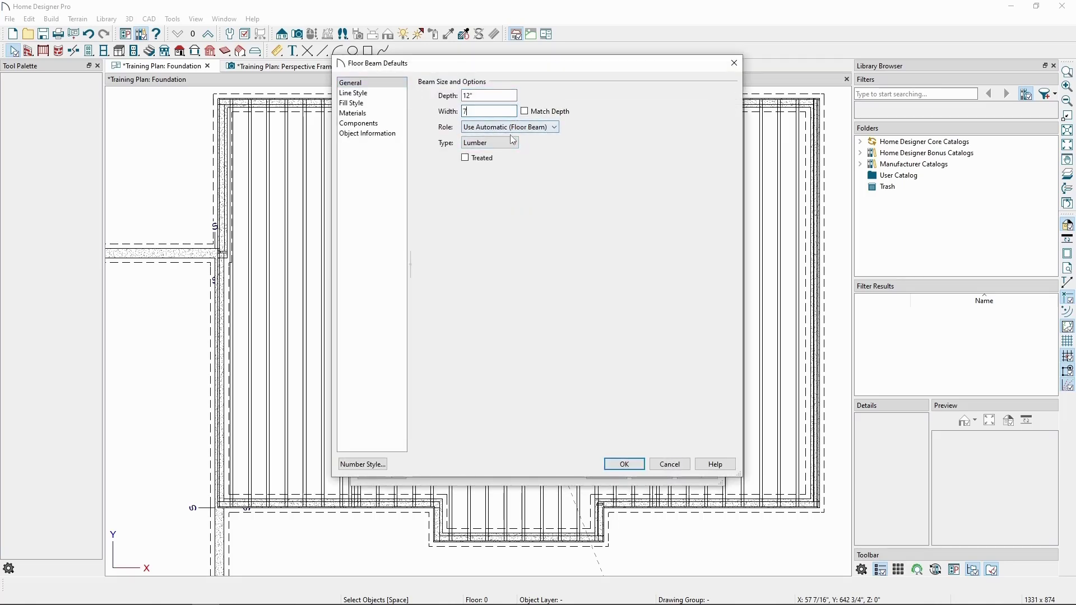
left_click(489, 143)
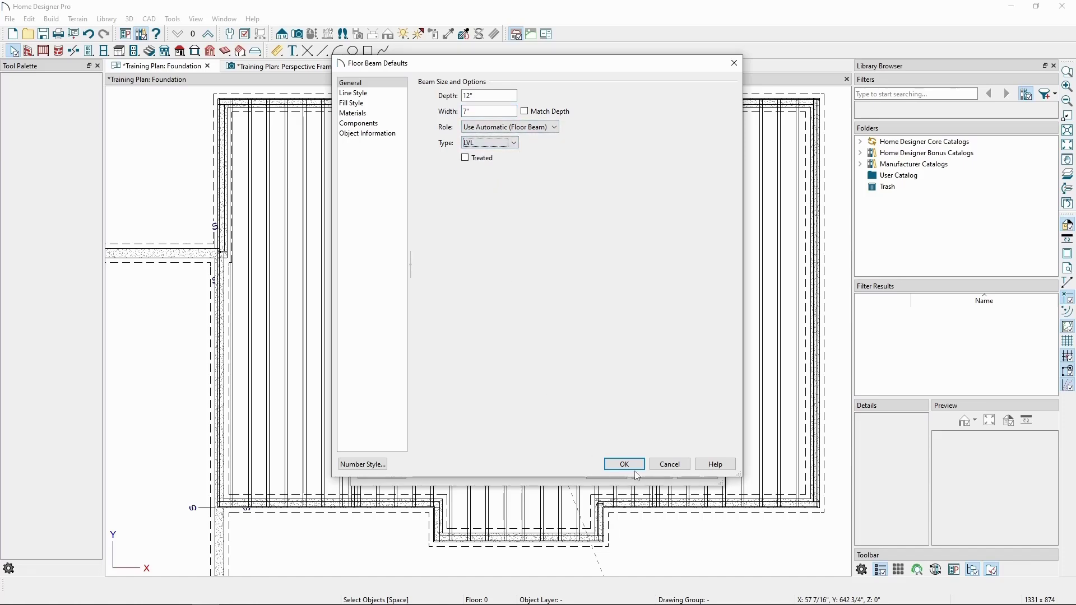
left_click(623, 464)
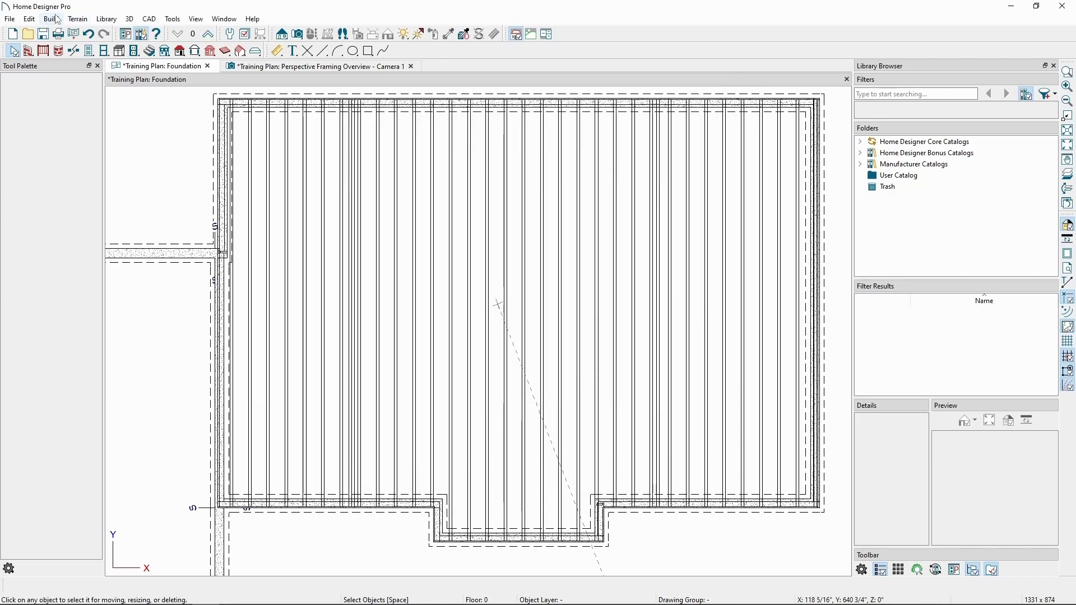
Step: Draw a Floor/Ceiling Beam across the main house's joists and allow its layer to display
left_click(50, 19)
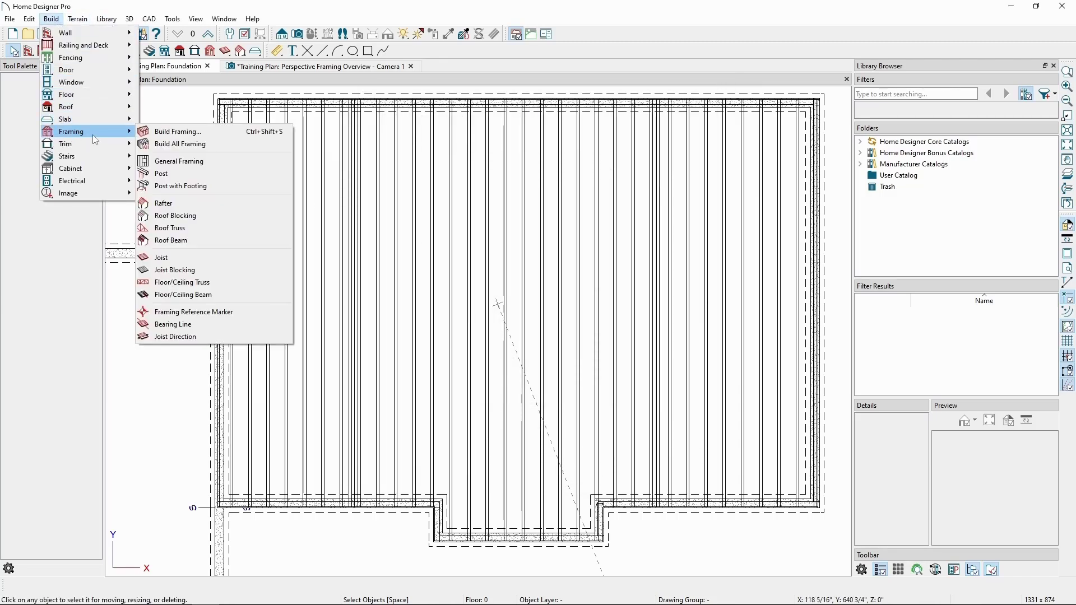
mouse_move(183, 295)
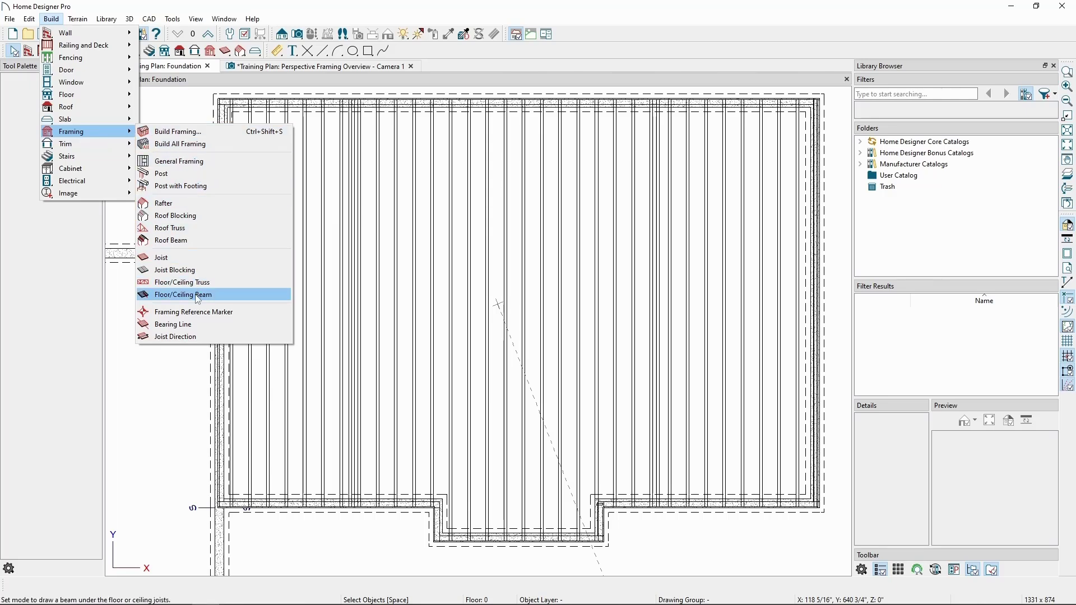
left_click(183, 294)
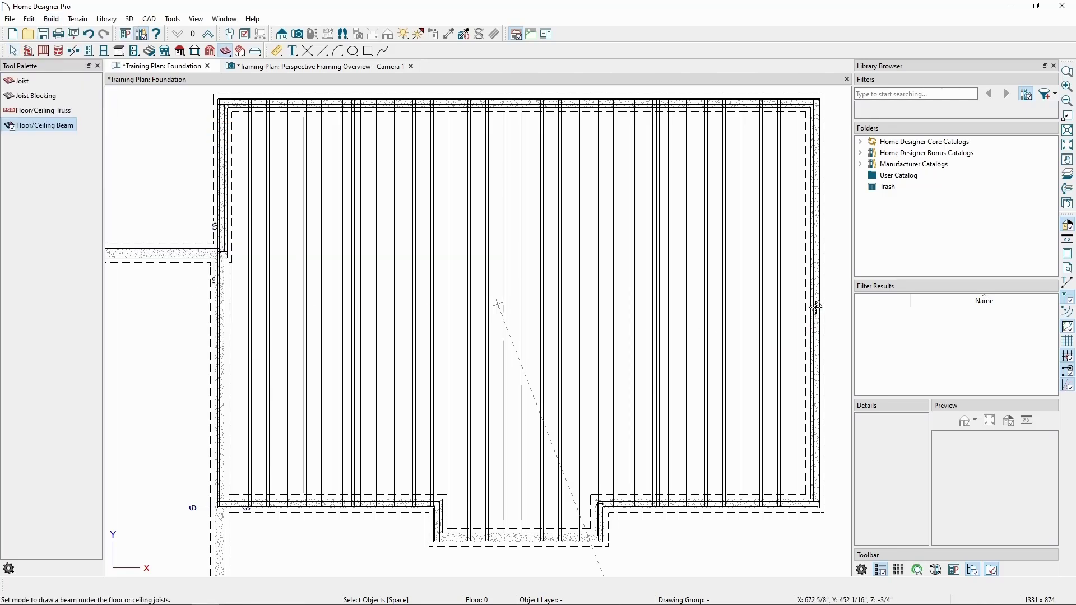
mouse_move(813, 300)
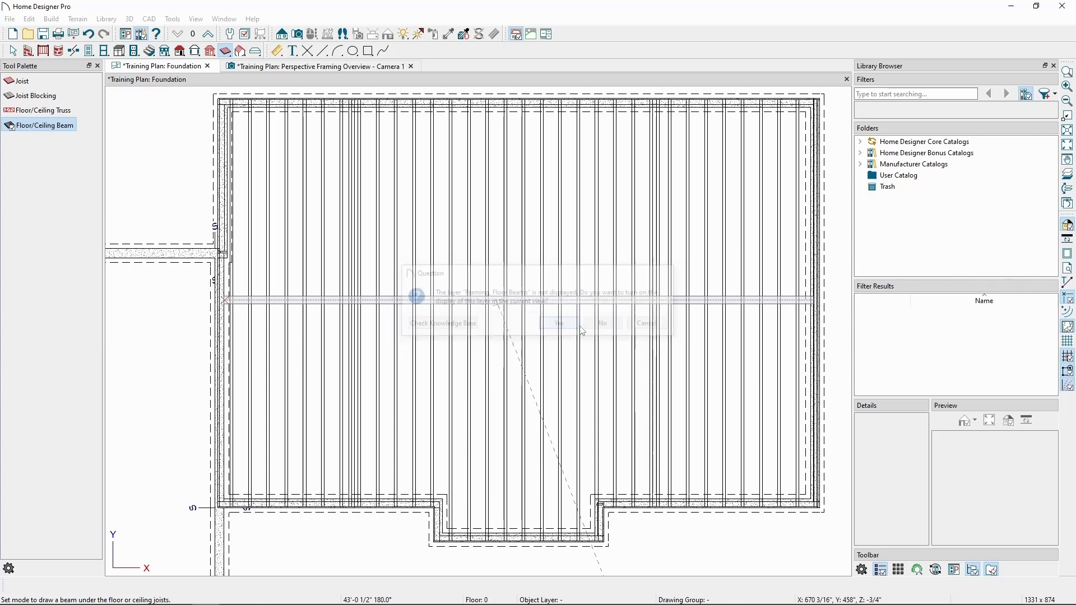
left_click(558, 323)
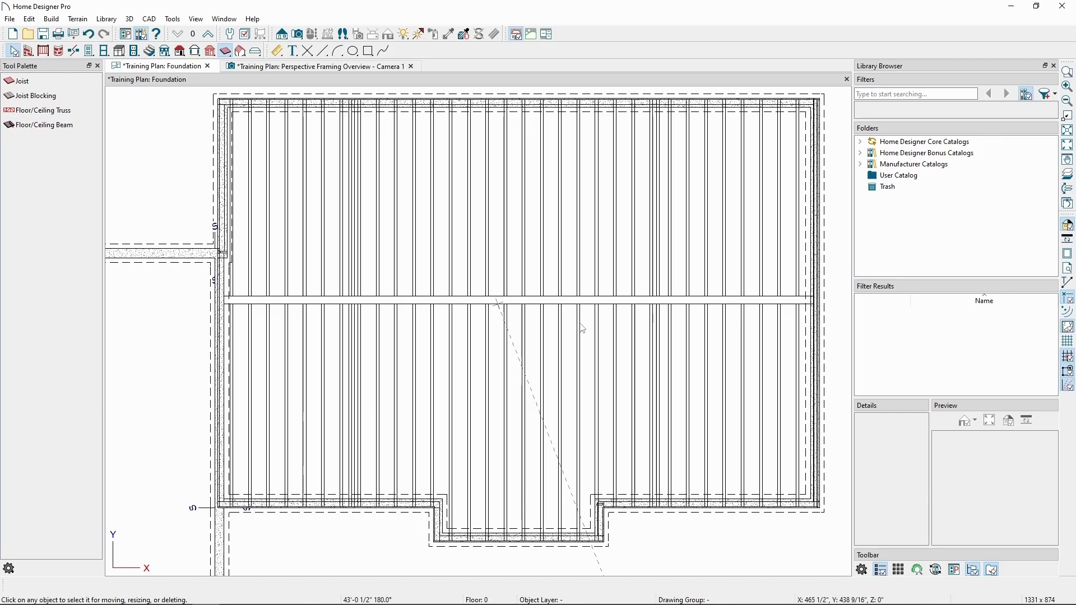
mouse_move(549, 295)
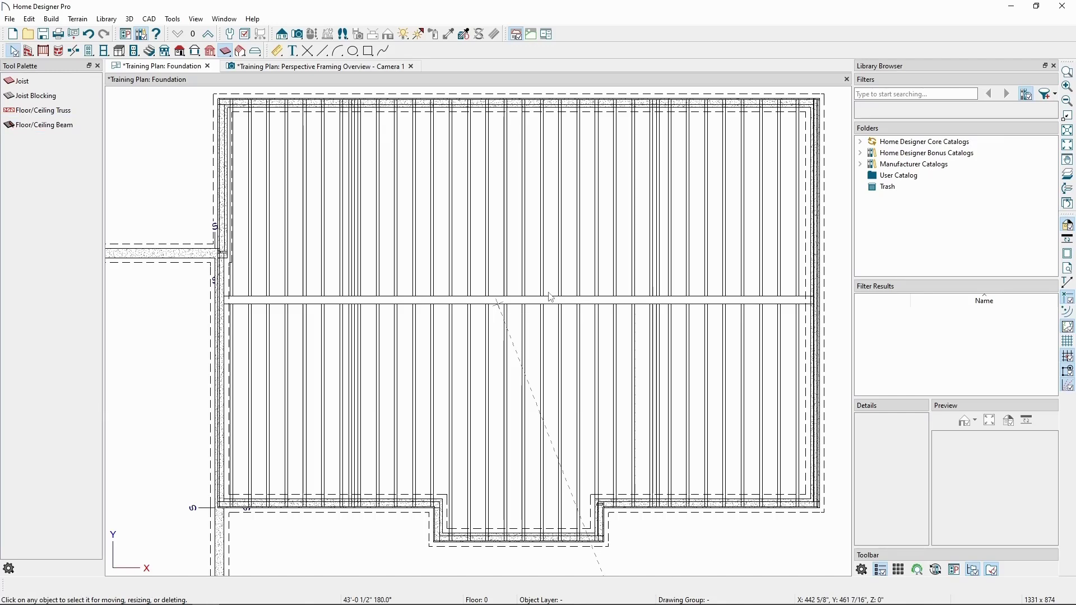
left_click(317, 66)
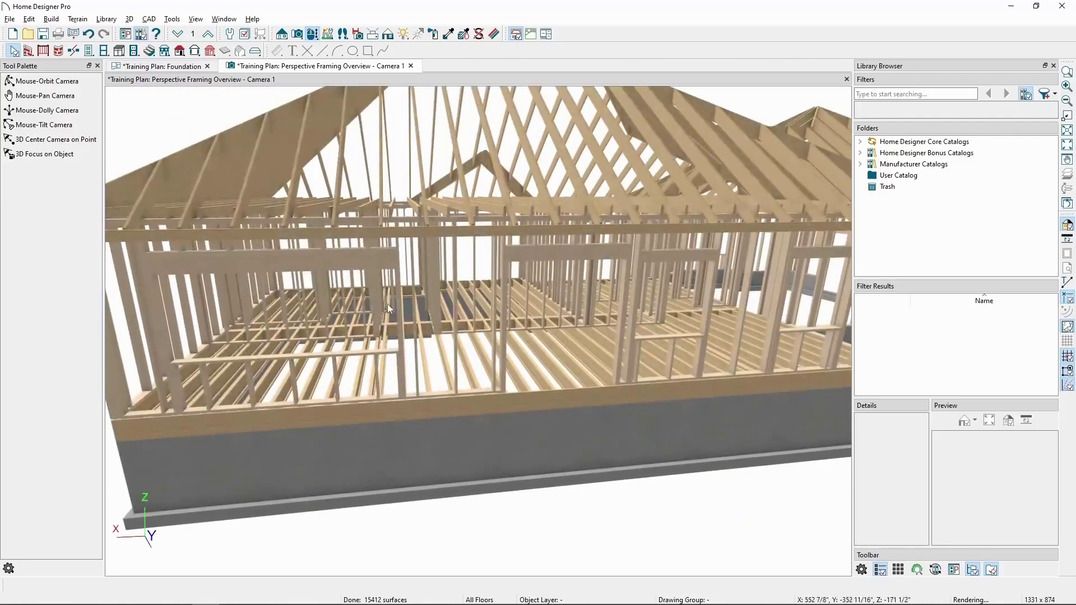
Step: Orbit the 3D framing overview to view the new beam, then reach the Tools commands
left_click_drag(388, 309, 766, 311)
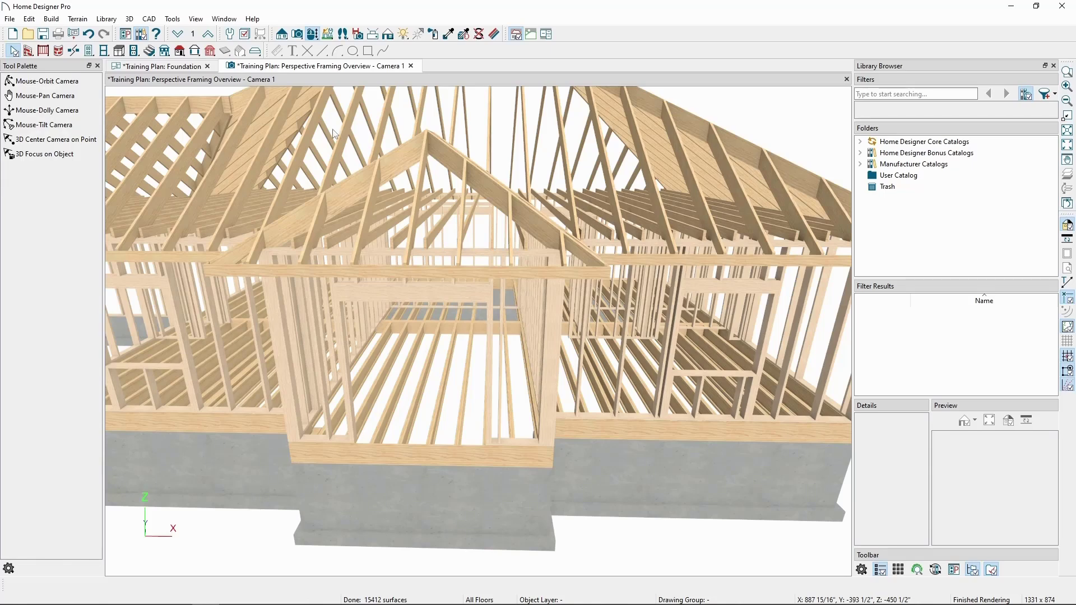
mouse_move(309, 124)
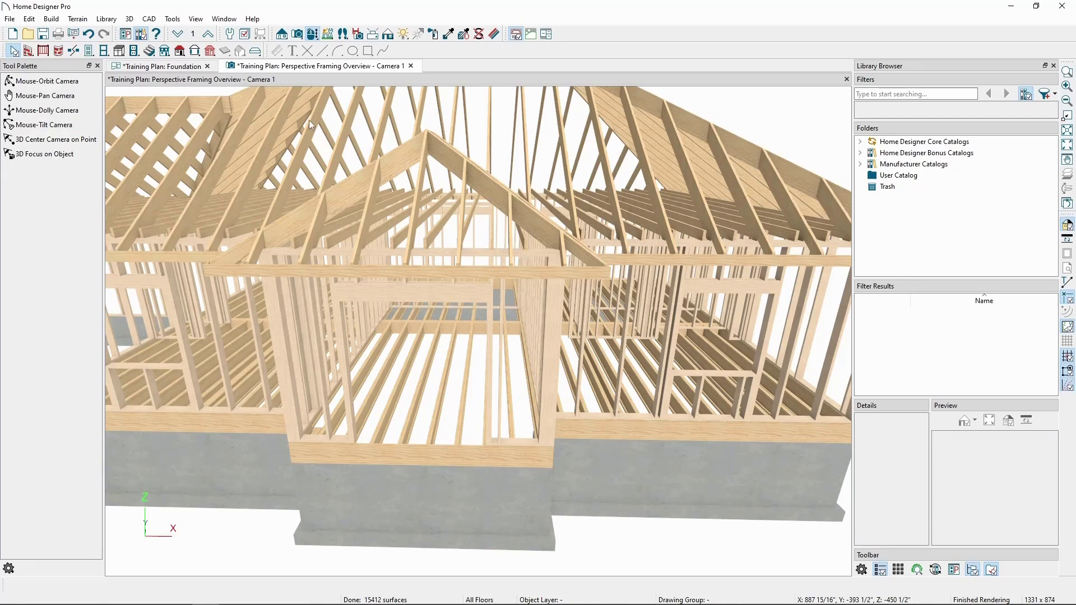
left_click(171, 19)
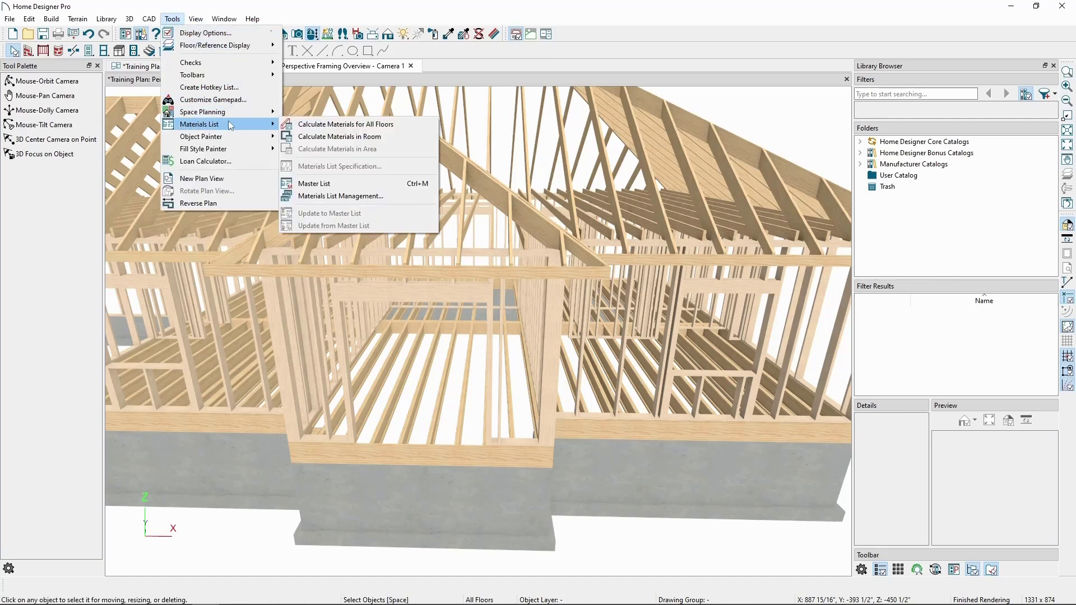
mouse_move(345, 124)
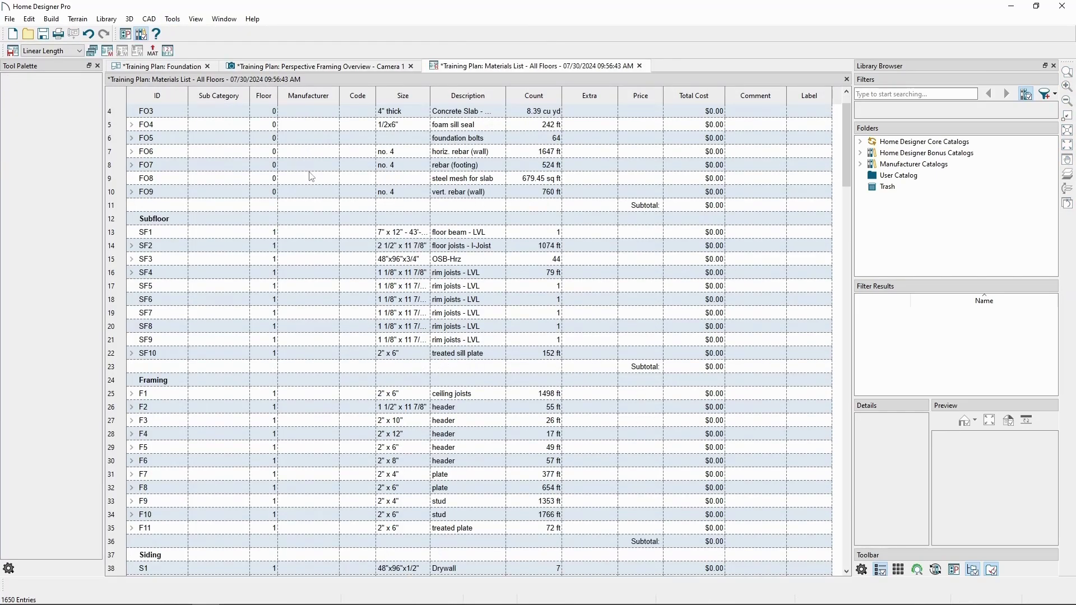
Step: Review the all-floors materials list and return to the Perspective Framing Overview
scroll("down", 3)
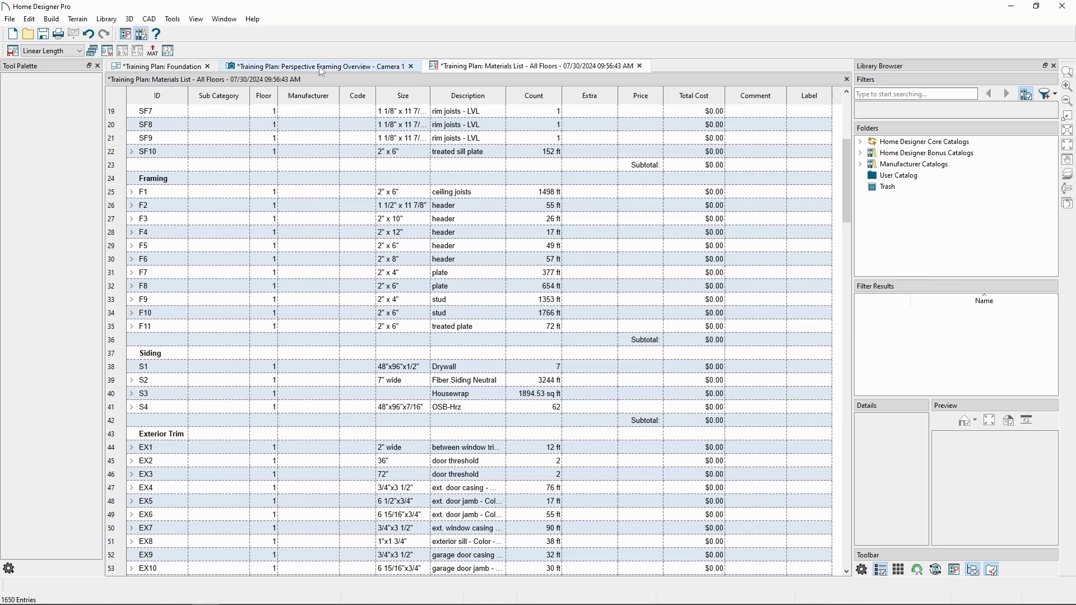
left_click(320, 66)
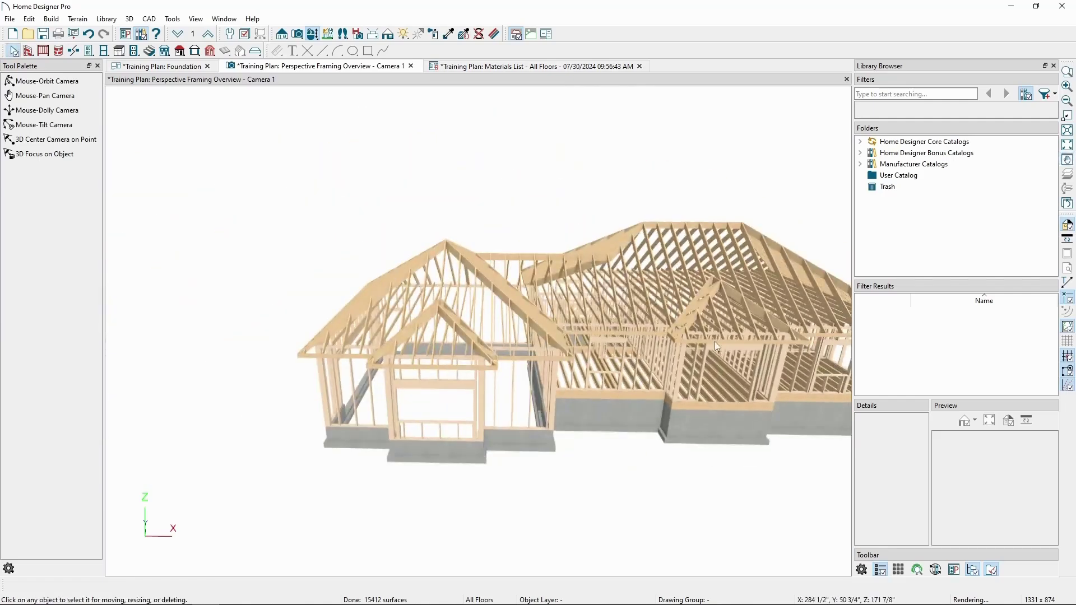